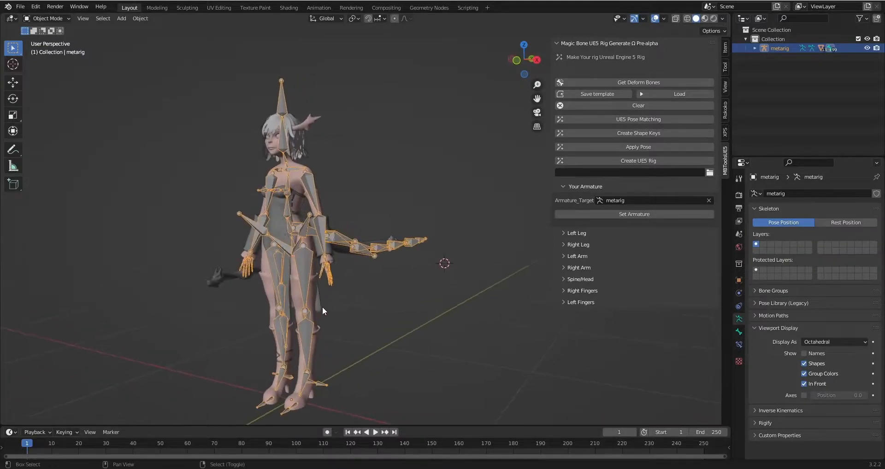
# Orbit and zoom around the rigged character to inspect its torso and legs
pyautogui.moveTo(322, 310); pyautogui.dragTo(365, 294)
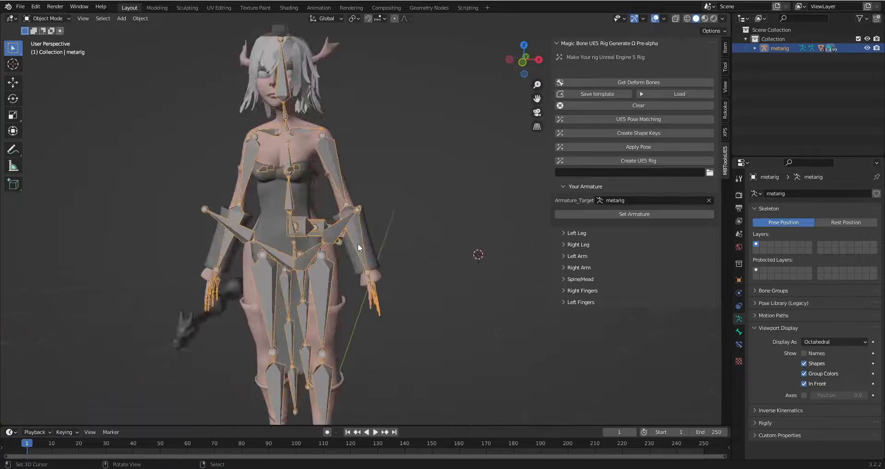
pyautogui.moveTo(355, 248); pyautogui.dragTo(282, 240)
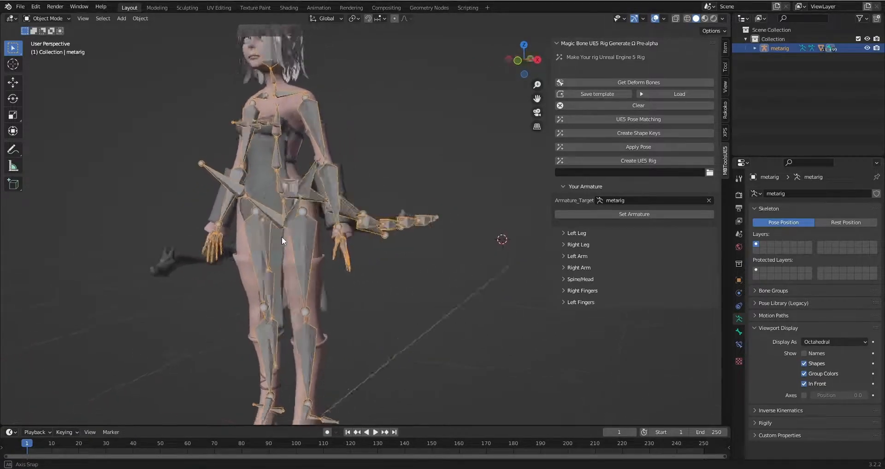
pyautogui.moveTo(282, 241); pyautogui.dragTo(359, 248)
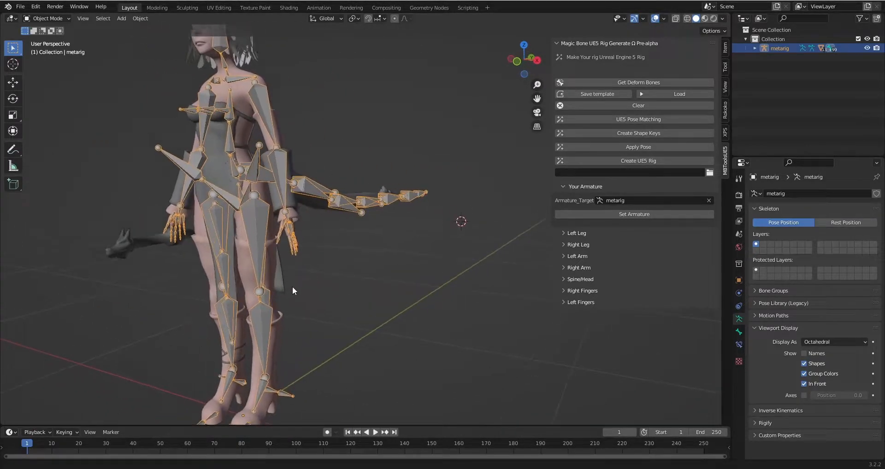
pyautogui.moveTo(292, 291); pyautogui.dragTo(347, 219)
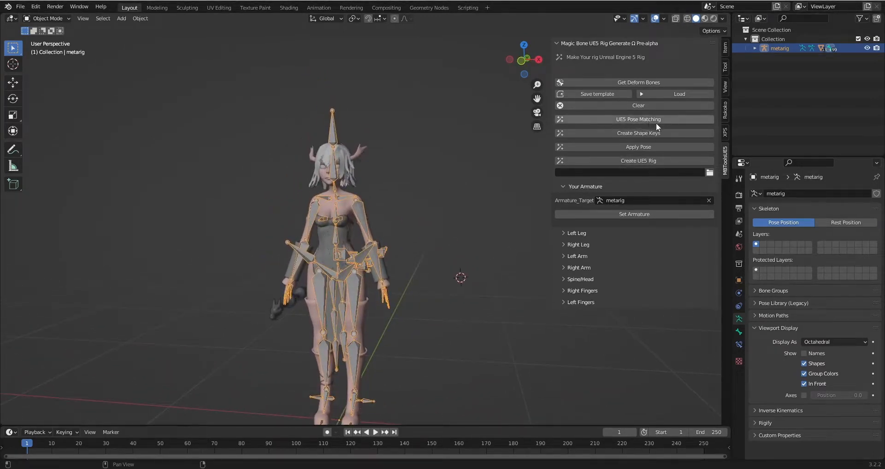
pyautogui.moveTo(633, 119)
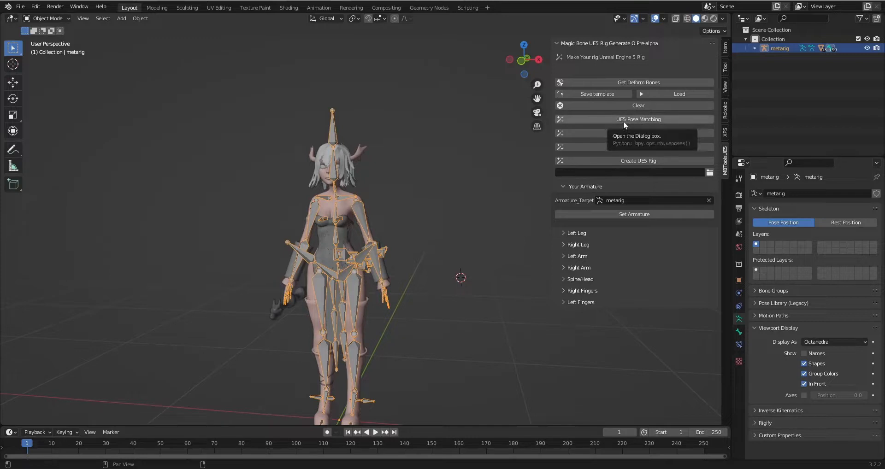
pyautogui.click(636, 119)
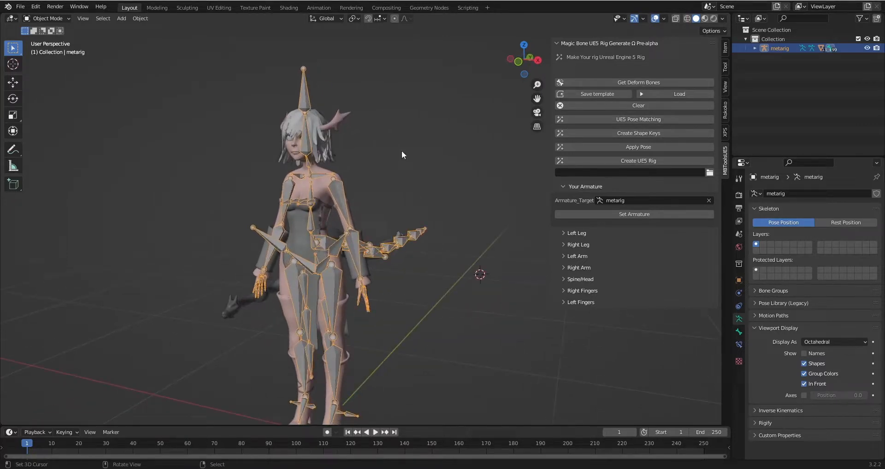
pyautogui.moveTo(402, 154); pyautogui.dragTo(385, 172)
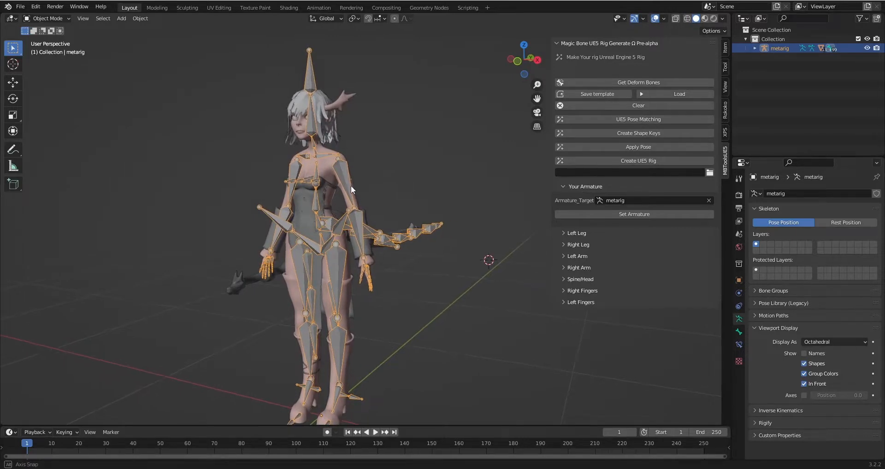
pyautogui.moveTo(349, 189); pyautogui.dragTo(372, 189)
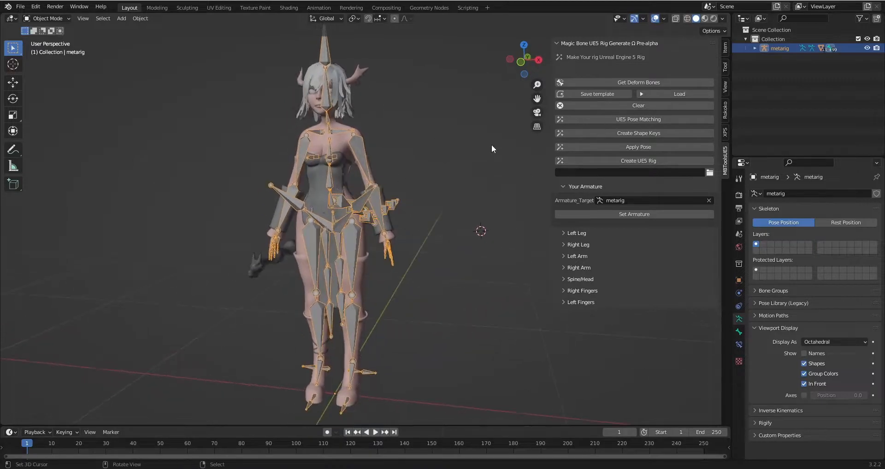
pyautogui.moveTo(426, 200)
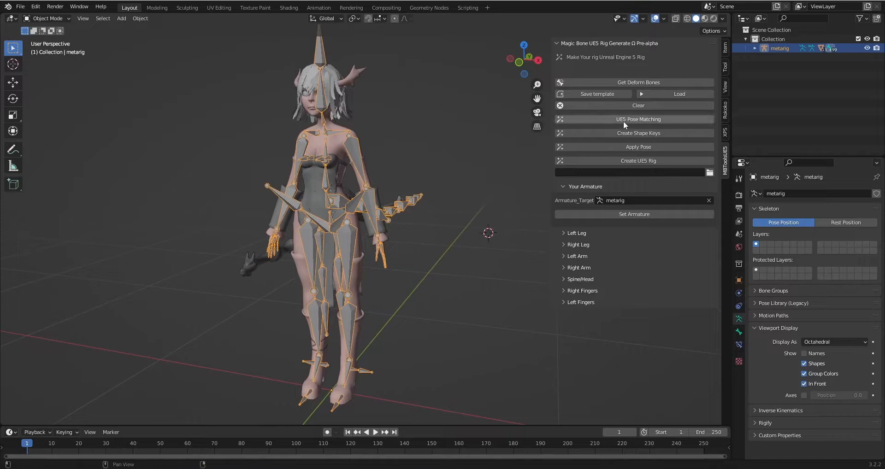
pyautogui.moveTo(680, 125)
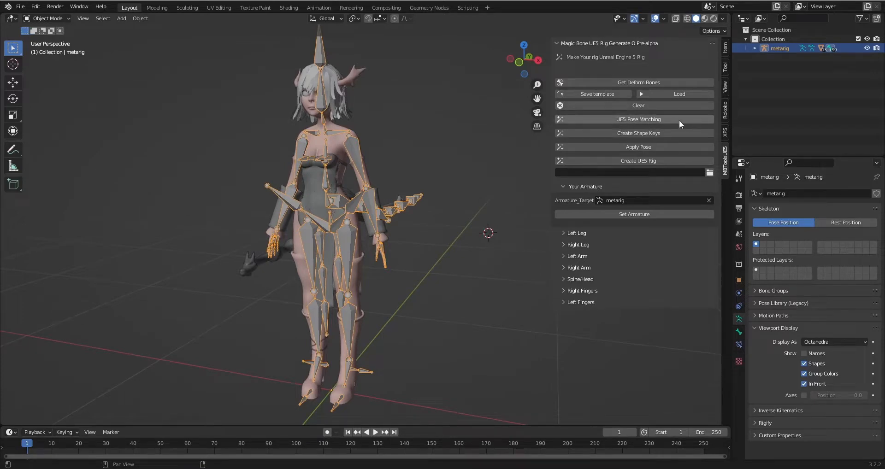
pyautogui.moveTo(667, 123)
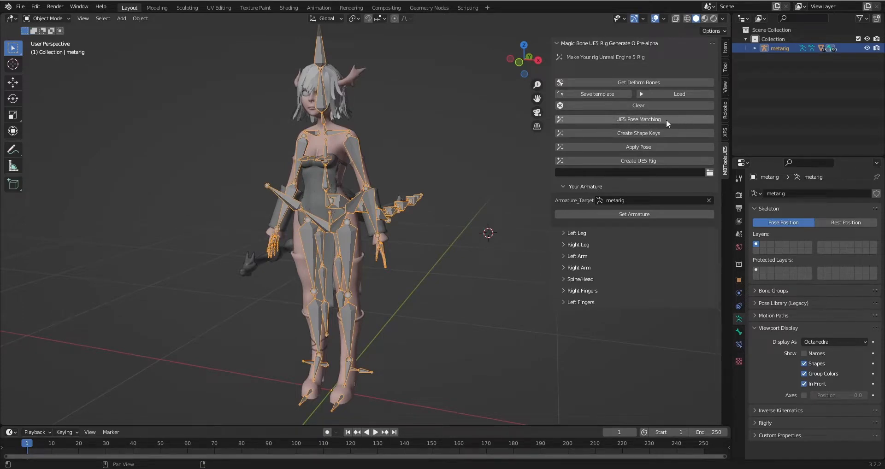
pyautogui.moveTo(507, 148)
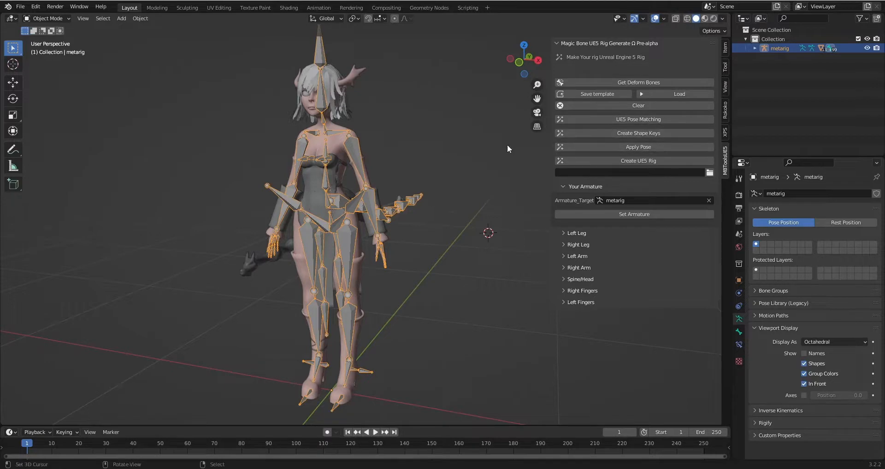
pyautogui.moveTo(424, 227)
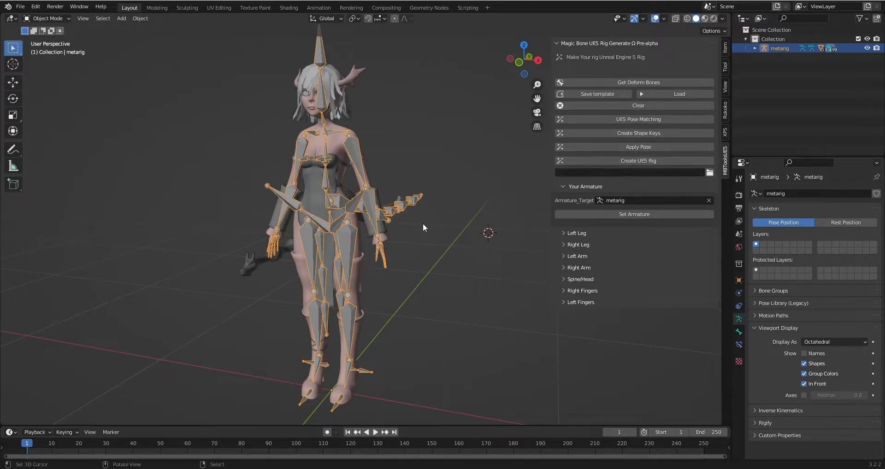
pyautogui.moveTo(519, 258)
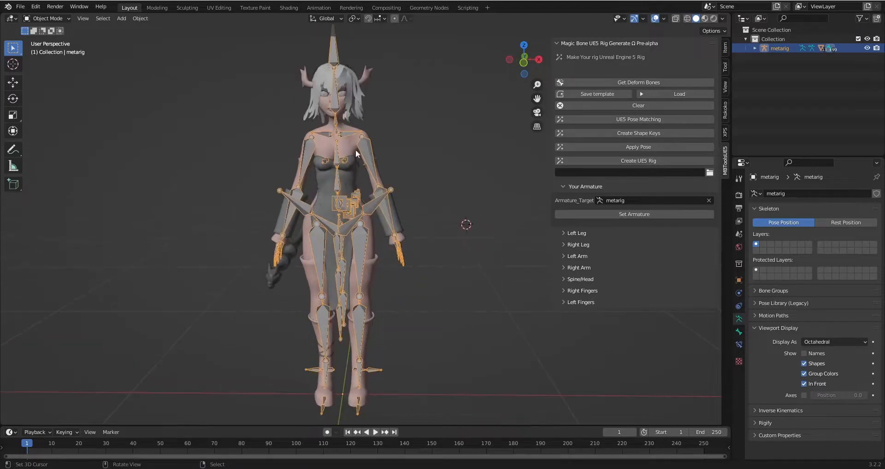
# Check the Left Leg mapping, then show the Left Fingers mapping and scroll its targets
pyautogui.click(577, 232)
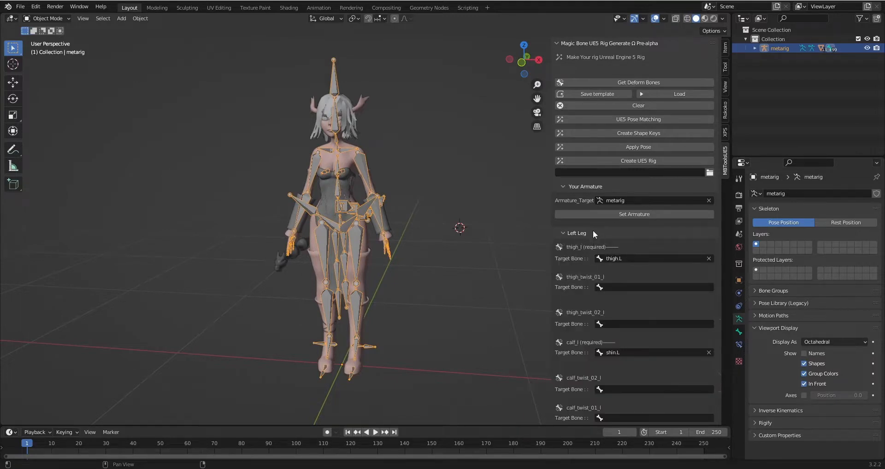
pyautogui.click(575, 233)
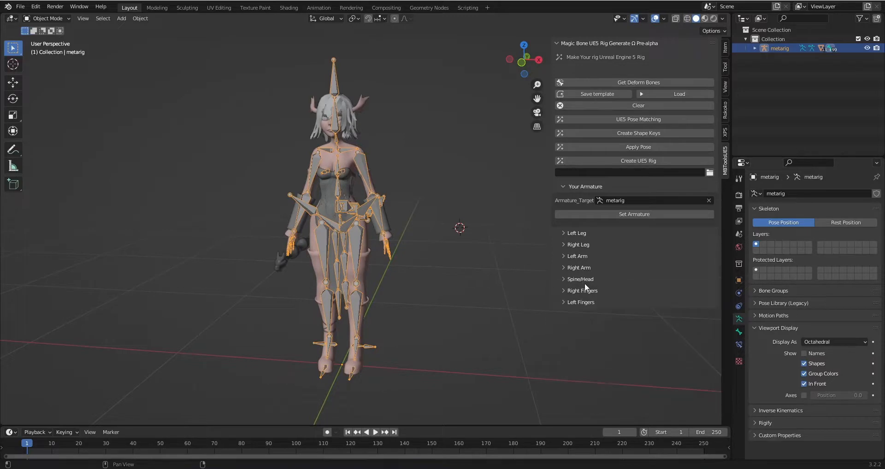
pyautogui.moveTo(596, 93)
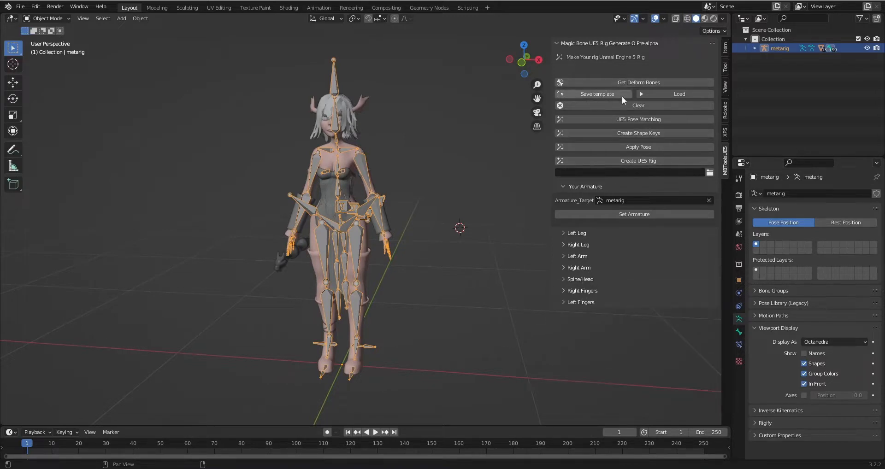
pyautogui.moveTo(581, 278)
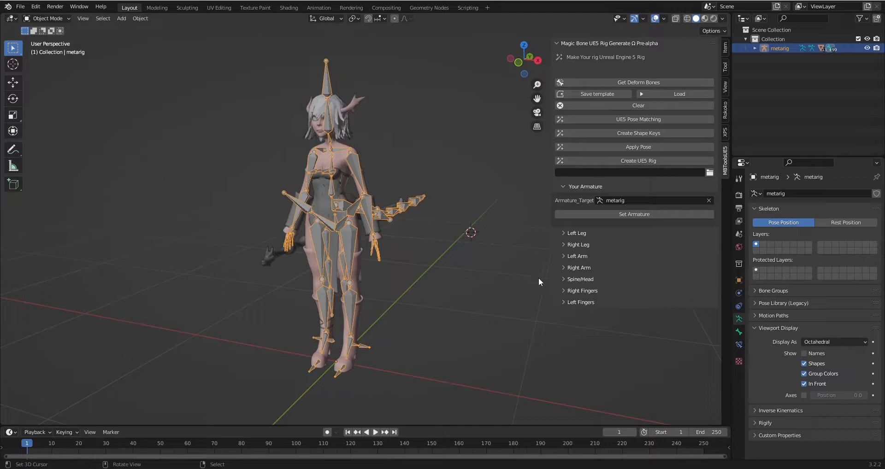
pyautogui.click(580, 301)
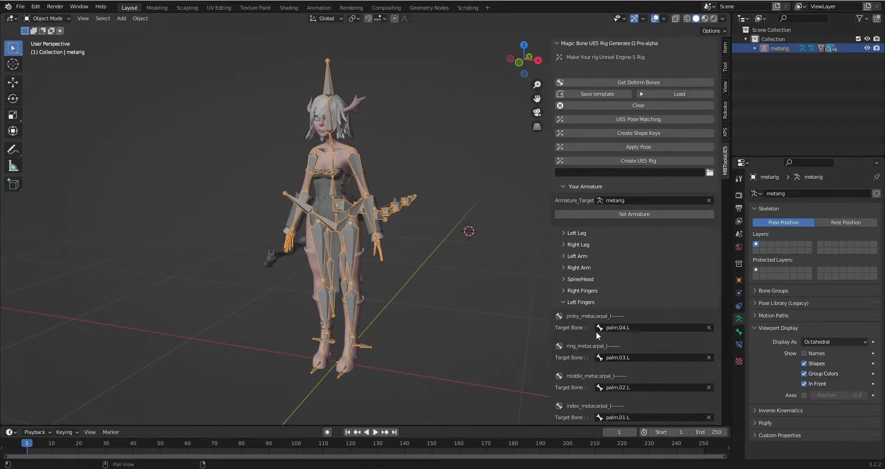
pyautogui.scroll(-3)
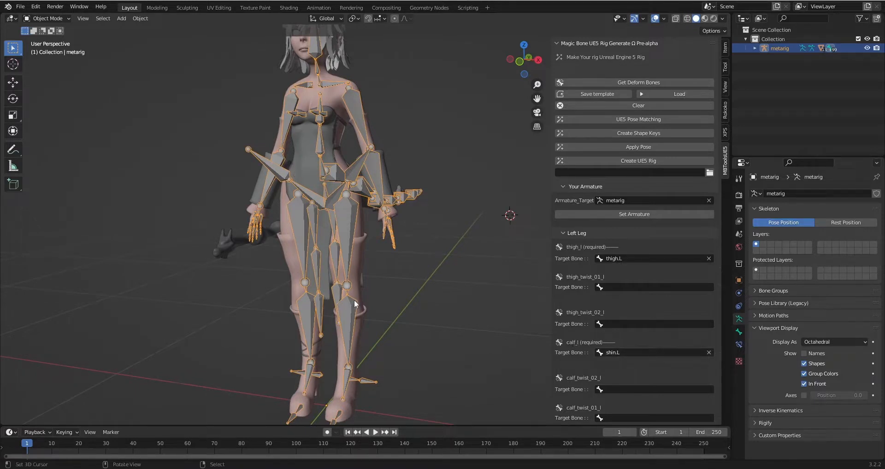
pyautogui.scroll(-3)
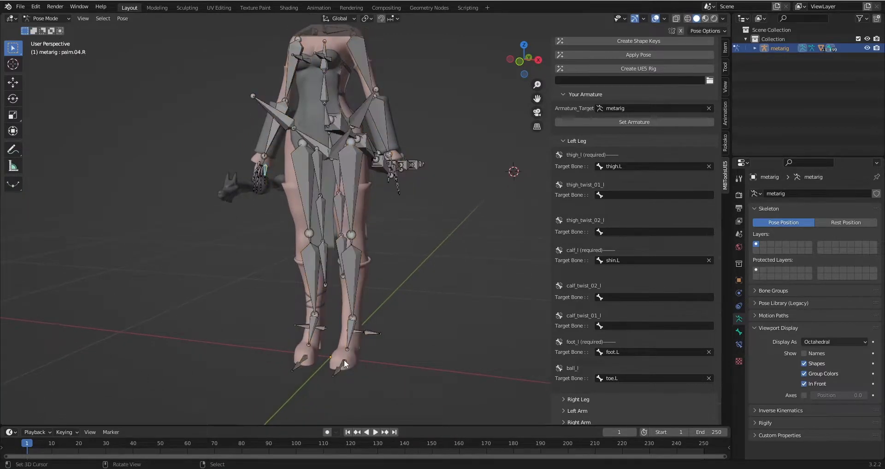
# Return to Object Mode and review Left Arm mapping to shoulder.L, upper_arm.L, forearm.L, hand.L
pyautogui.click(350, 333)
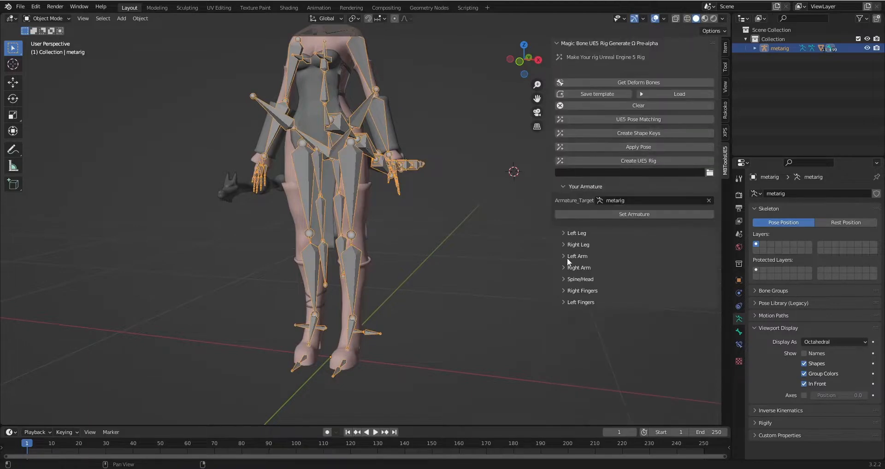
pyautogui.click(565, 244)
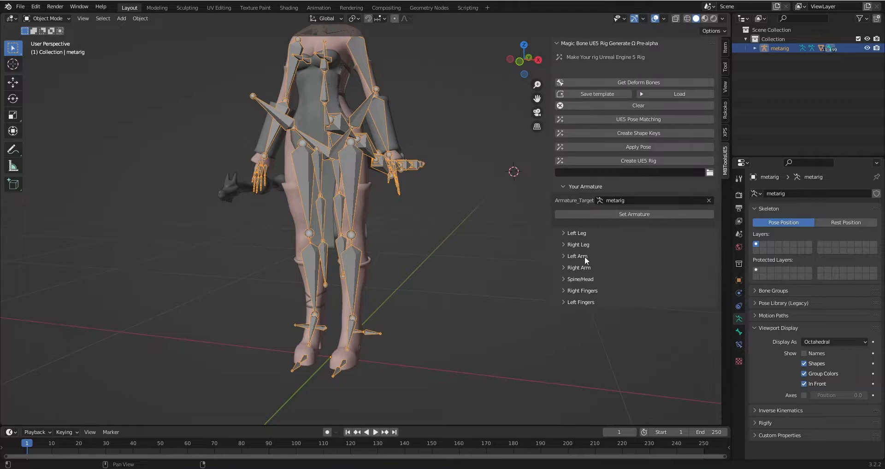
pyautogui.click(577, 256)
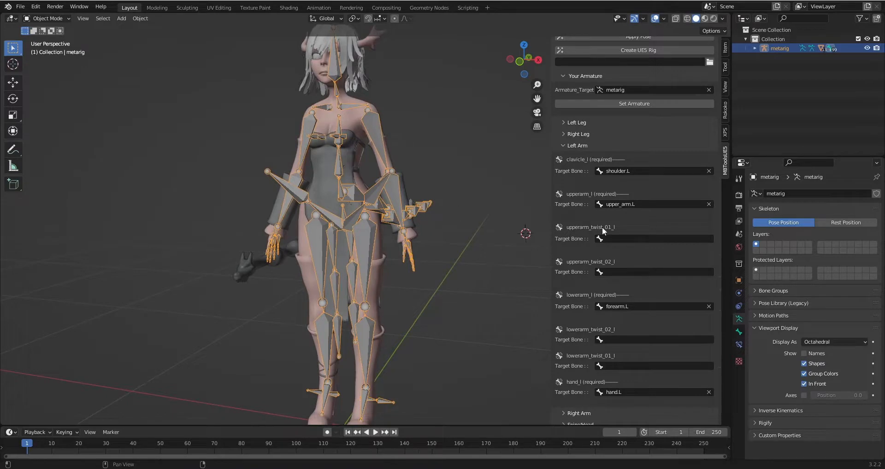
pyautogui.moveTo(615, 252)
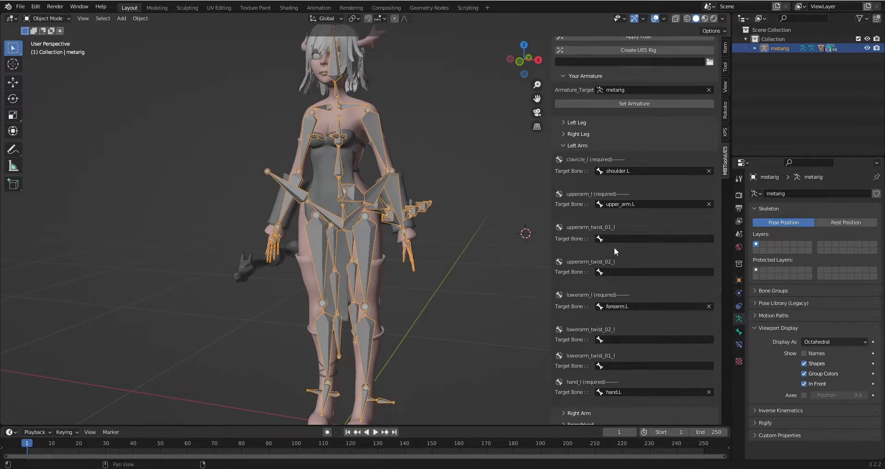
pyautogui.moveTo(625, 271)
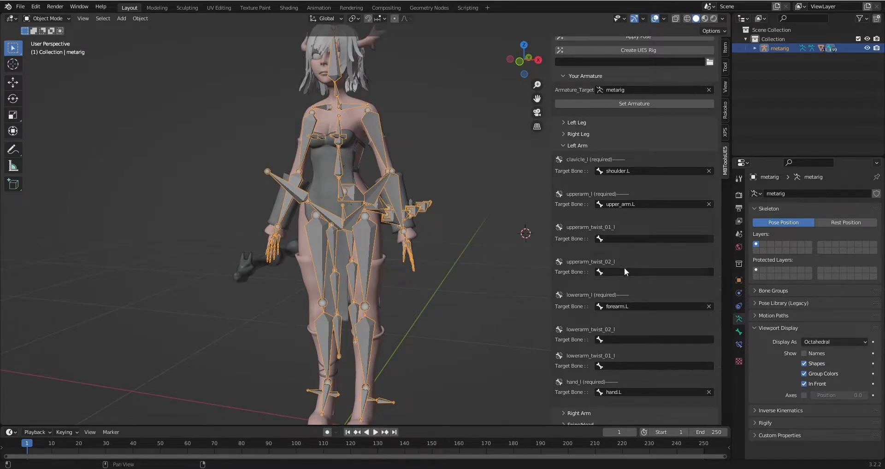
pyautogui.scroll(3)
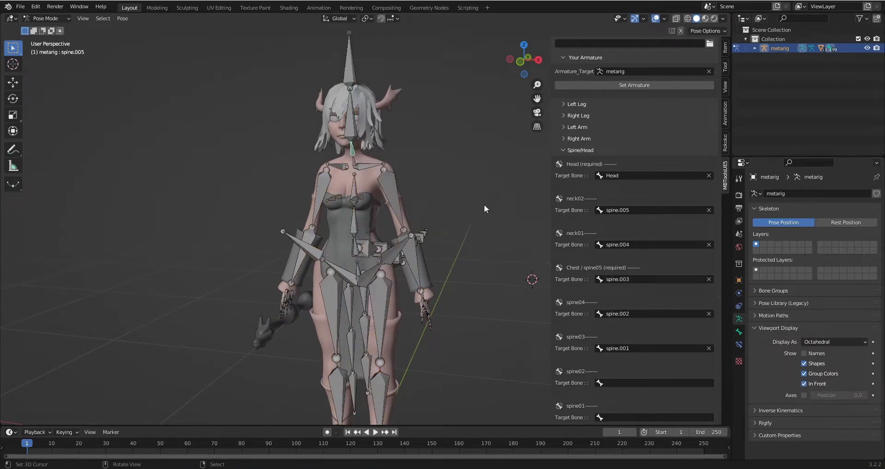
pyautogui.moveTo(362, 171)
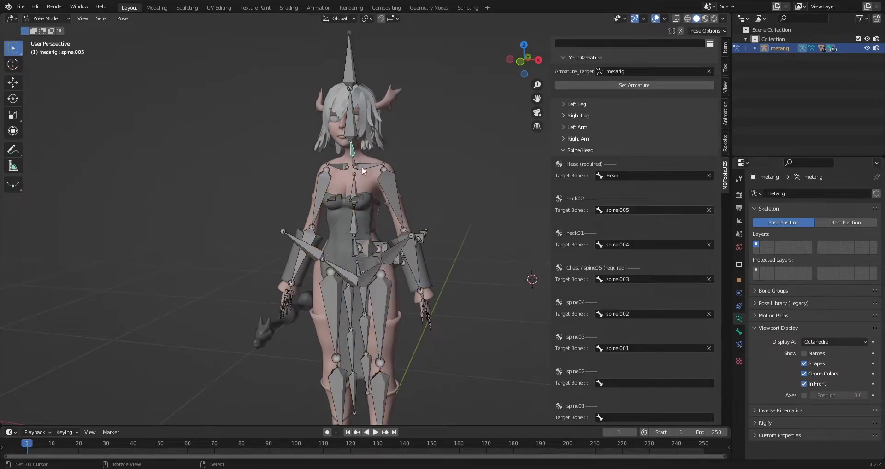
# Map the Spine/Head slots to the metarig's Head bone and spine through spine.005
pyautogui.click(45, 18)
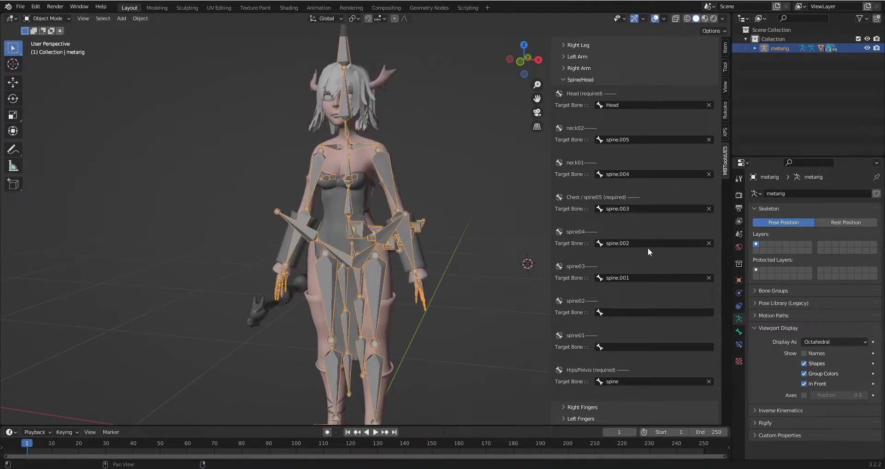
pyautogui.moveTo(629, 386)
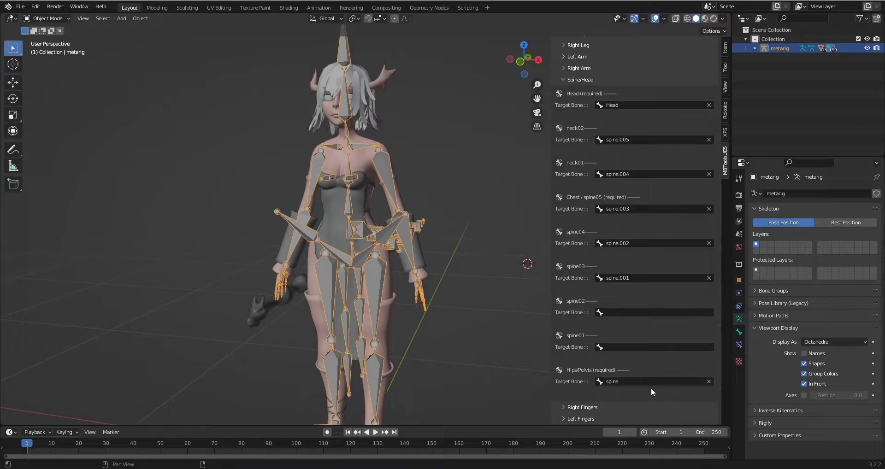
pyautogui.moveTo(654, 132)
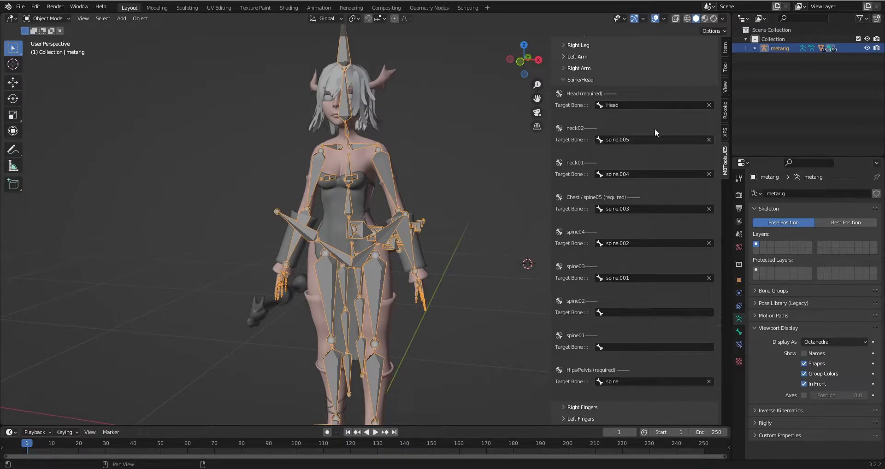
pyautogui.moveTo(625, 131)
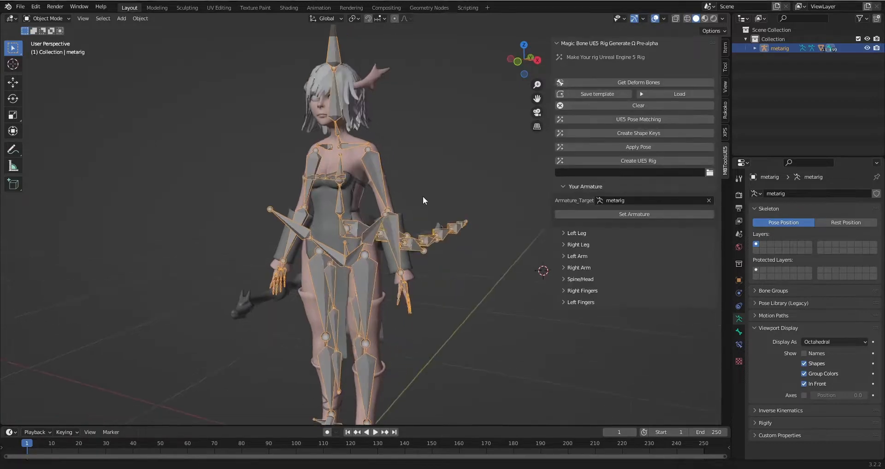
# Run Create UE5 Rig and confirm, generating a rig named root
pyautogui.scroll(-3)
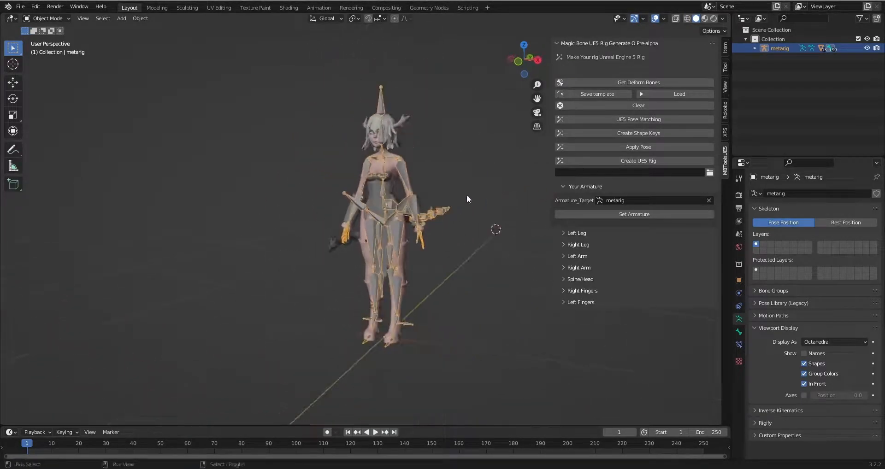
pyautogui.click(637, 161)
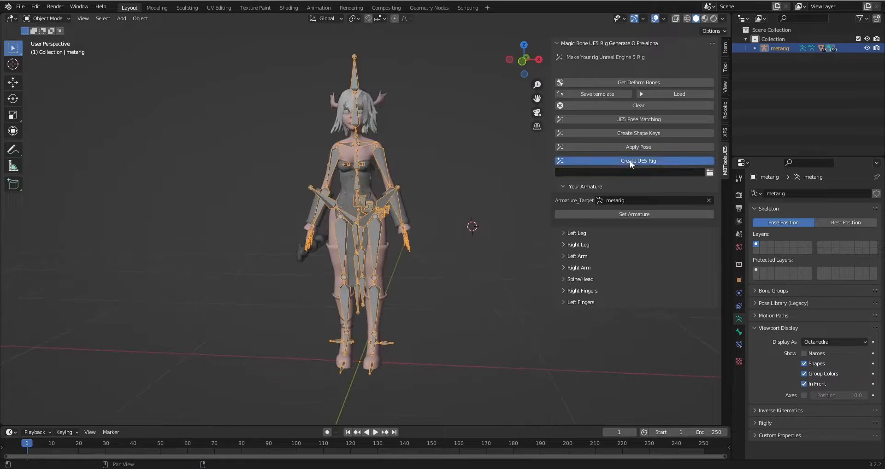
pyautogui.click(637, 160)
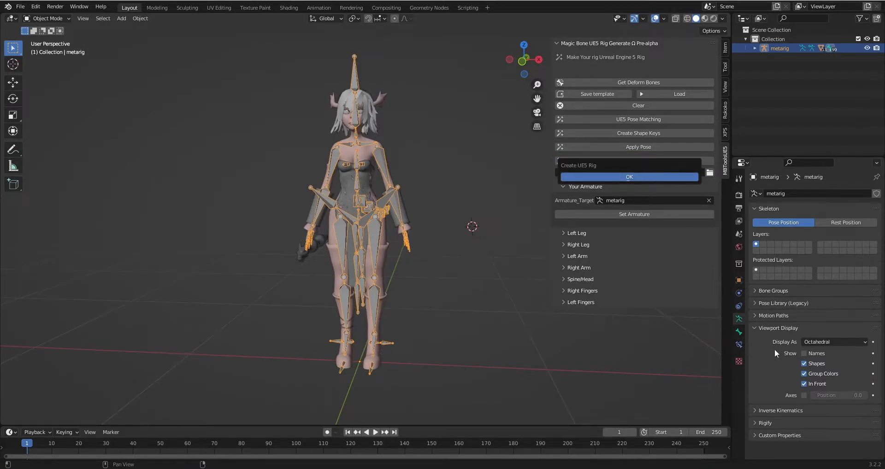
pyautogui.moveTo(435, 212)
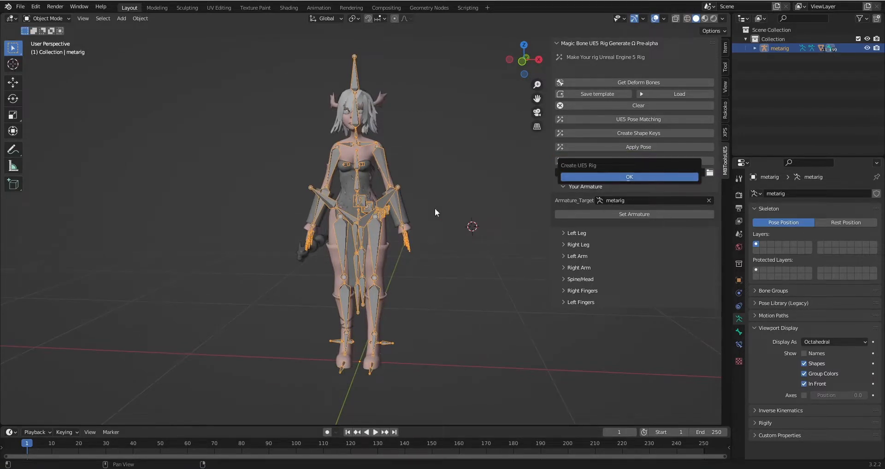
pyautogui.click(629, 177)
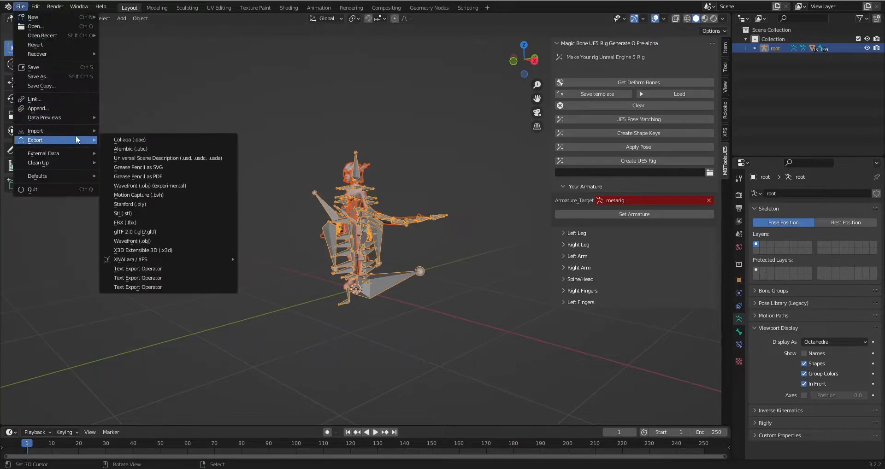
# Export armature and mesh to Desktop test.fbx with only deform bones, no baked animation
pyautogui.click(125, 223)
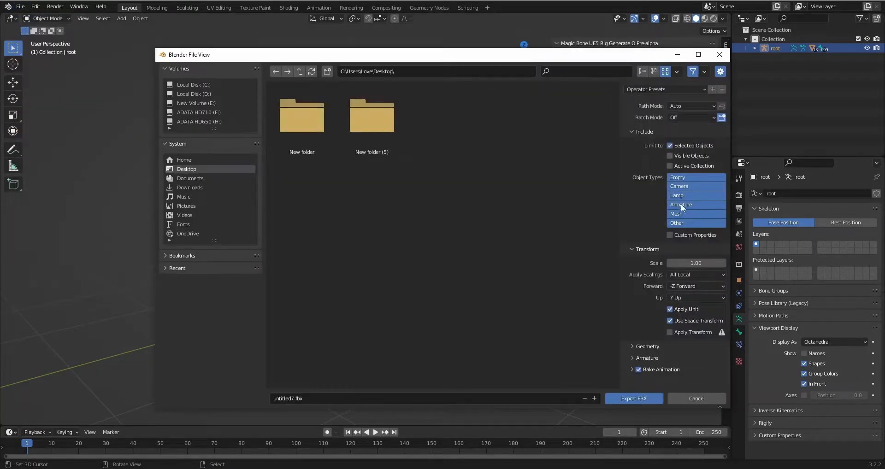
pyautogui.click(676, 213)
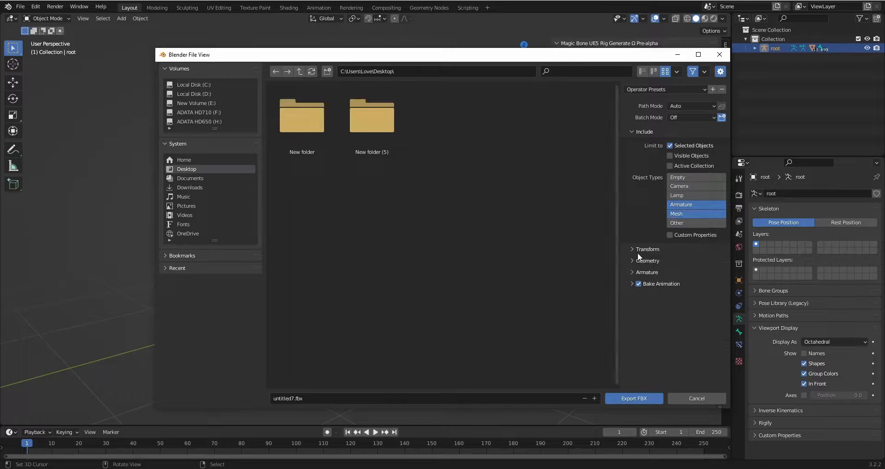
pyautogui.click(647, 260)
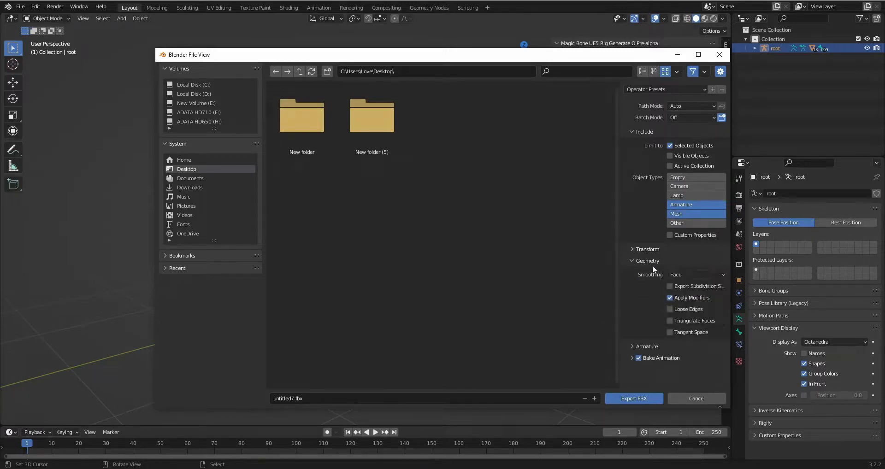
pyautogui.click(646, 272)
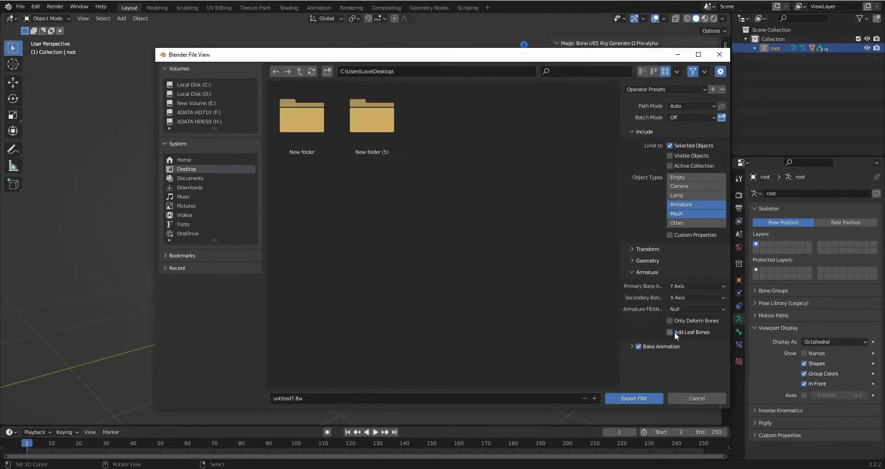
pyautogui.click(638, 309)
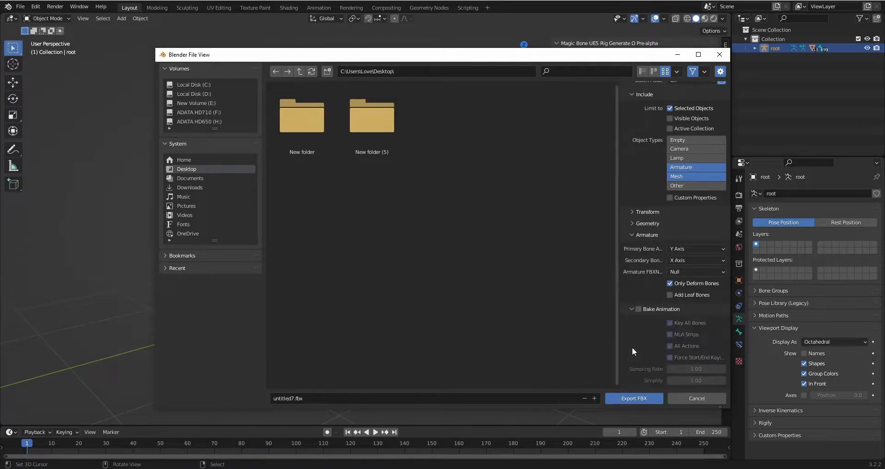
pyautogui.scroll(3)
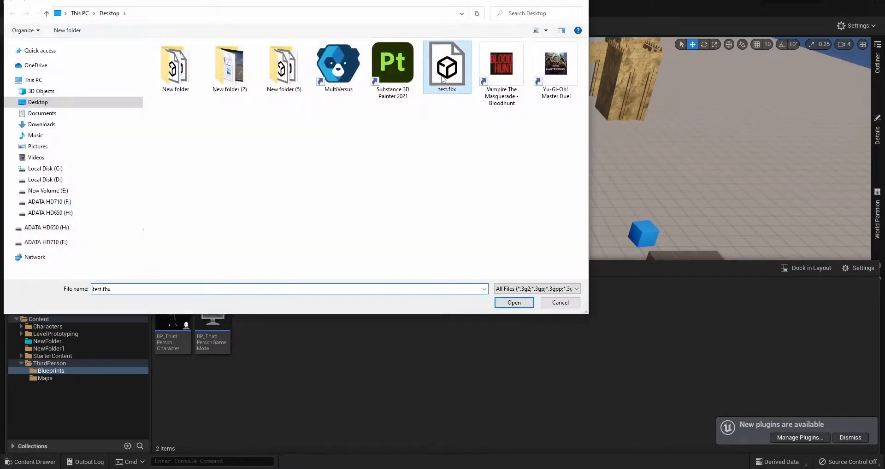
# Import test.fbx as a skeletal mesh on the SK_Mannequin skeleton
pyautogui.click(512, 303)
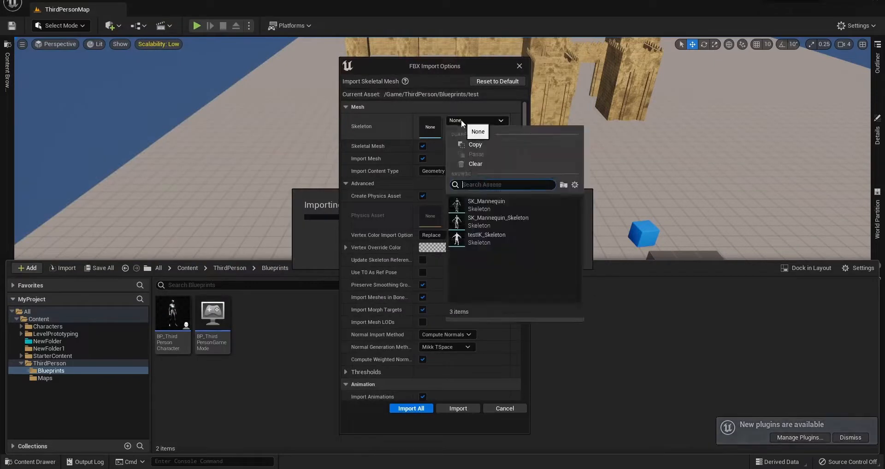
pyautogui.moveTo(504, 205)
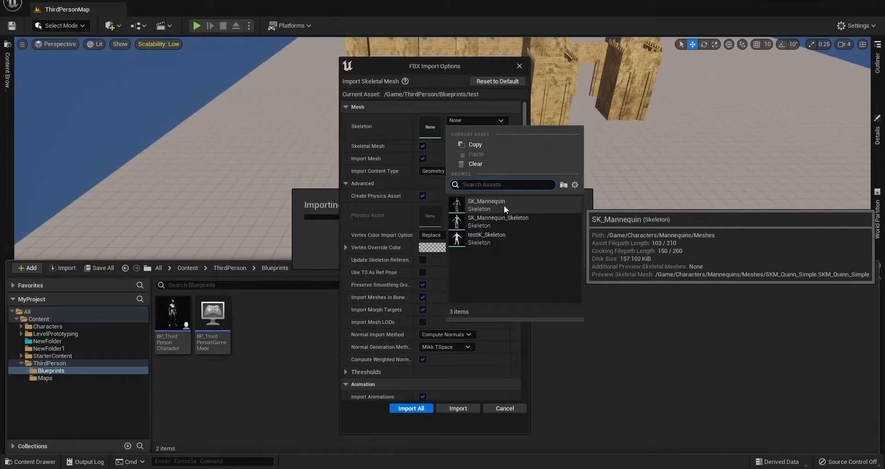
pyautogui.click(411, 408)
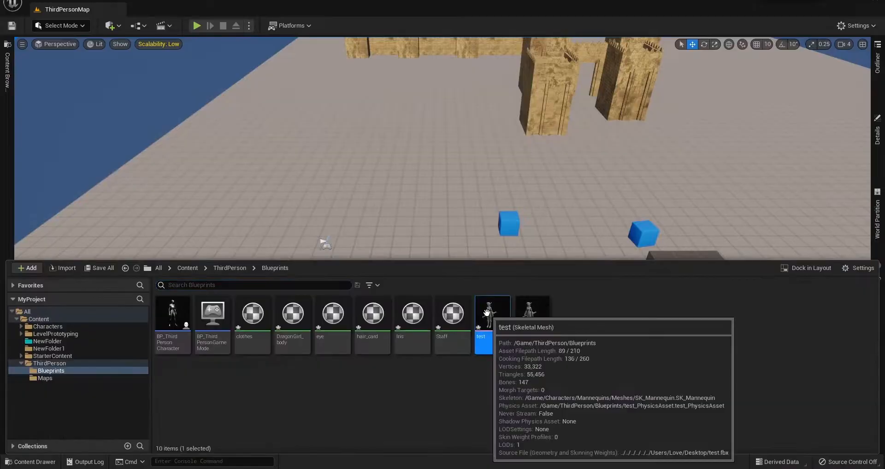
# Set all test mesh bones to Skeleton translation retargeting, keeping root on Animation
pyautogui.doubleClick(483, 313)
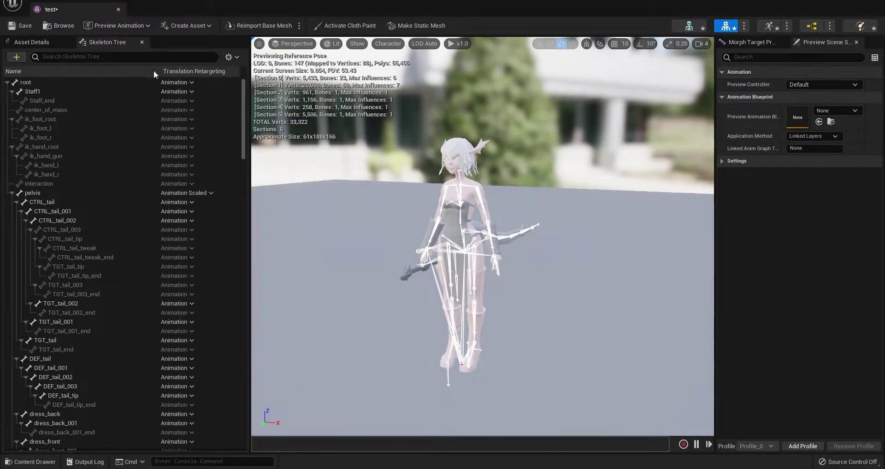
pyautogui.rightClick(26, 82)
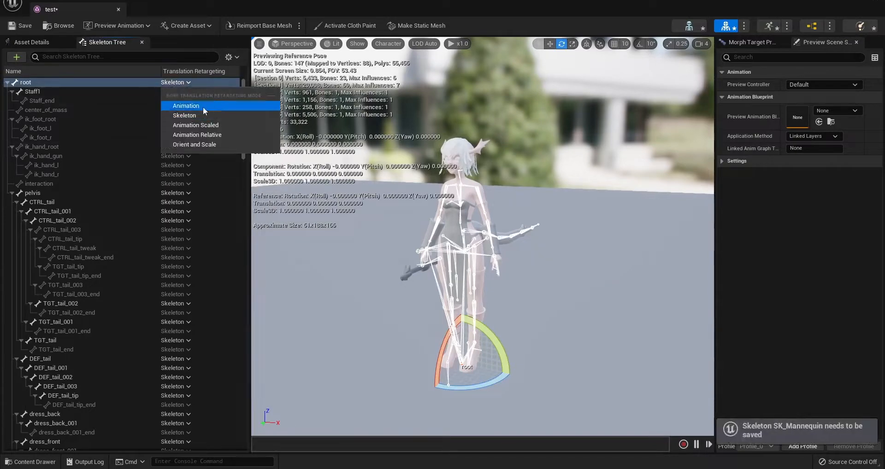
pyautogui.click(186, 106)
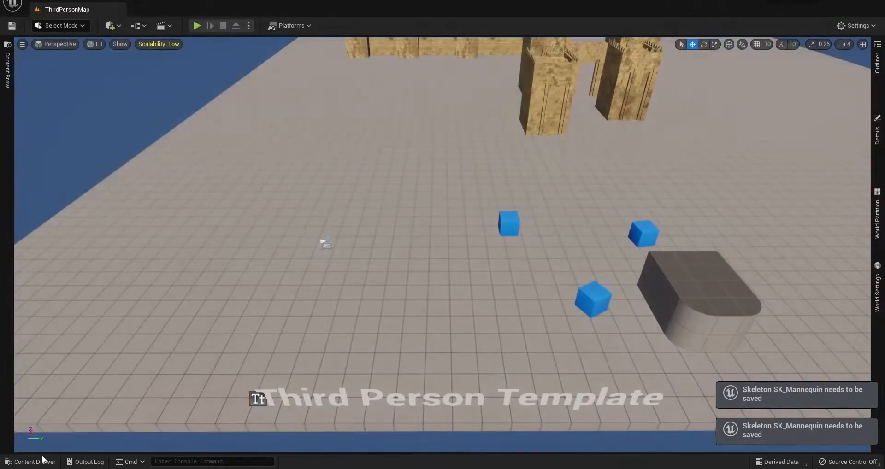
# Set BP_ThirdPersonCharacter's Mesh component to the test skeletal mesh
pyautogui.click(30, 461)
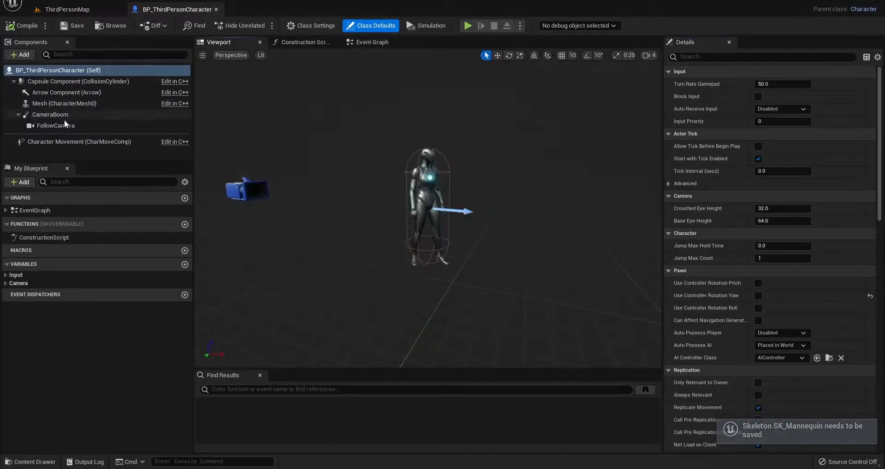
pyautogui.click(63, 103)
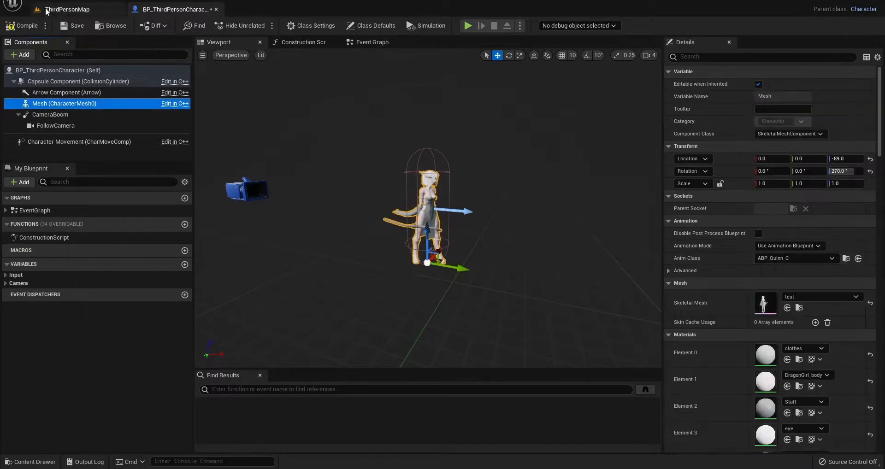
pyautogui.click(467, 25)
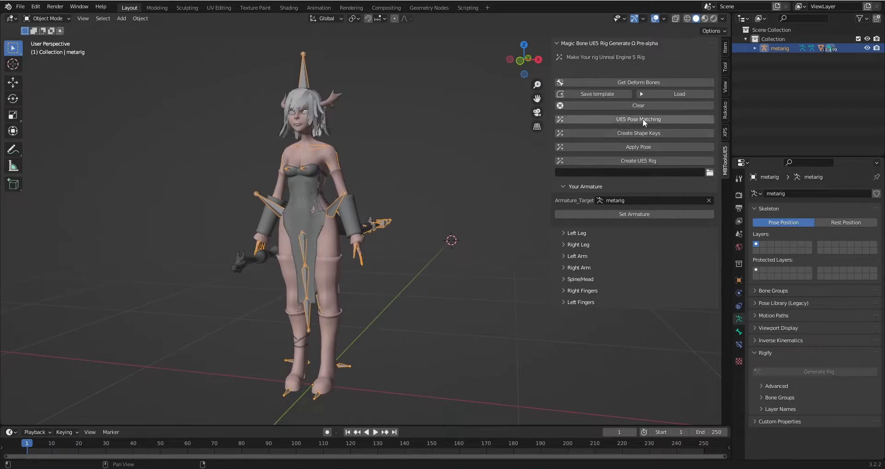
# Run UE5 Pose Matching, inspect the resulting armatures, and select RF_Pose for posing
pyautogui.click(637, 119)
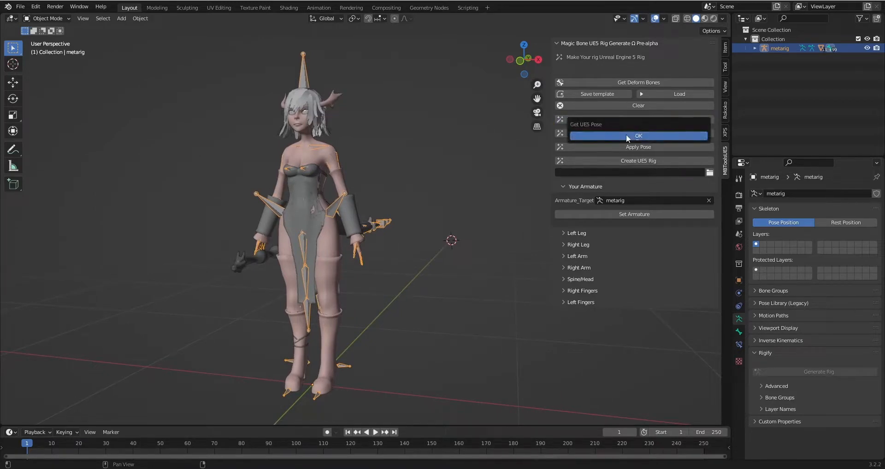
pyautogui.click(639, 135)
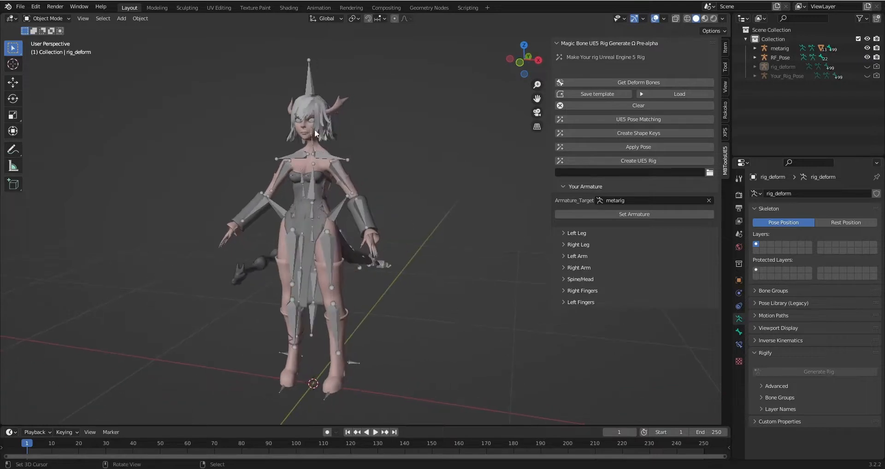
pyautogui.moveTo(316, 136); pyautogui.dragTo(355, 147)
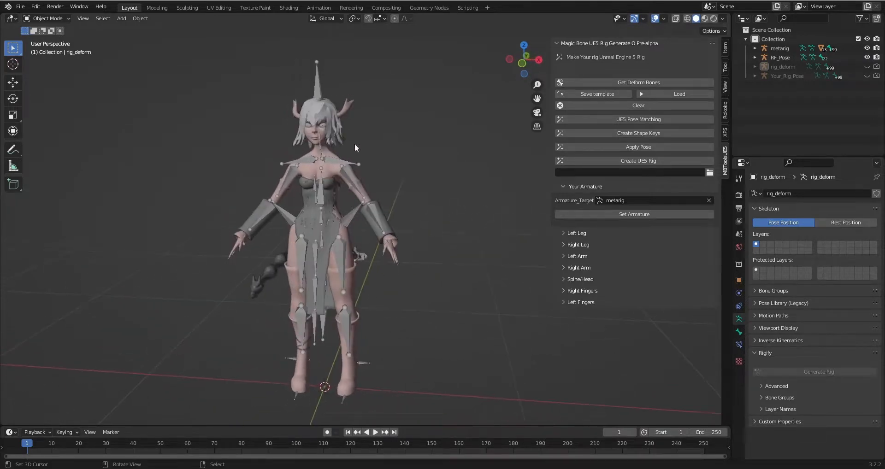
pyautogui.moveTo(356, 147); pyautogui.dragTo(319, 140)
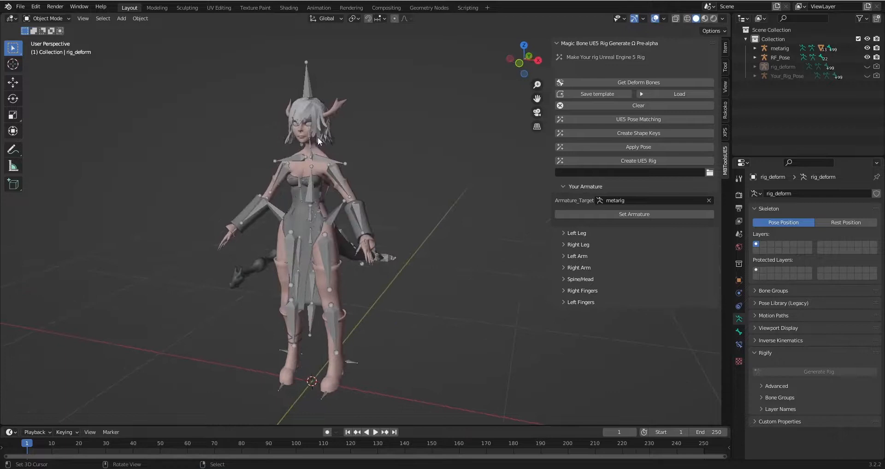
pyautogui.moveTo(316, 141); pyautogui.dragTo(377, 186)
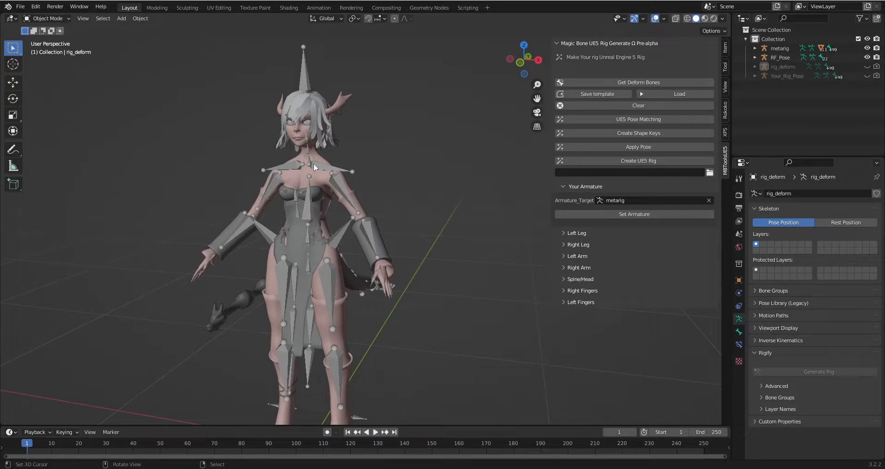
pyautogui.click(780, 57)
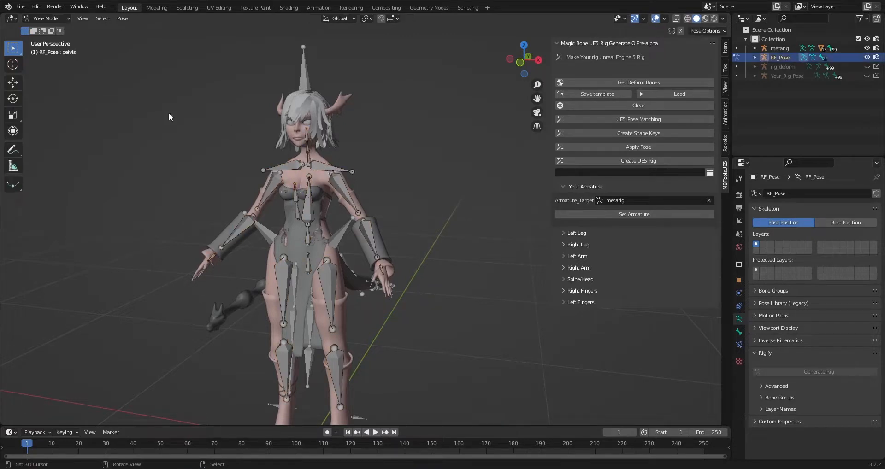
# Rotate RF_Pose's left clavicle bone to line up with the character's shoulder
pyautogui.click(366, 238)
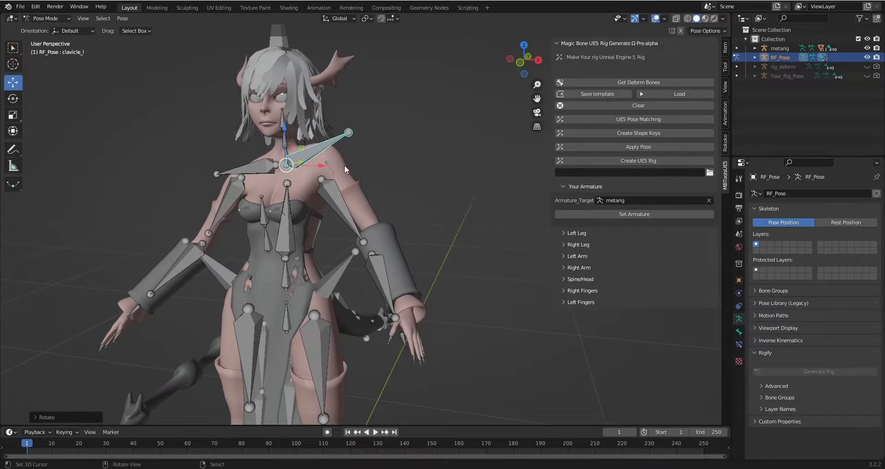
pyautogui.moveTo(370, 199)
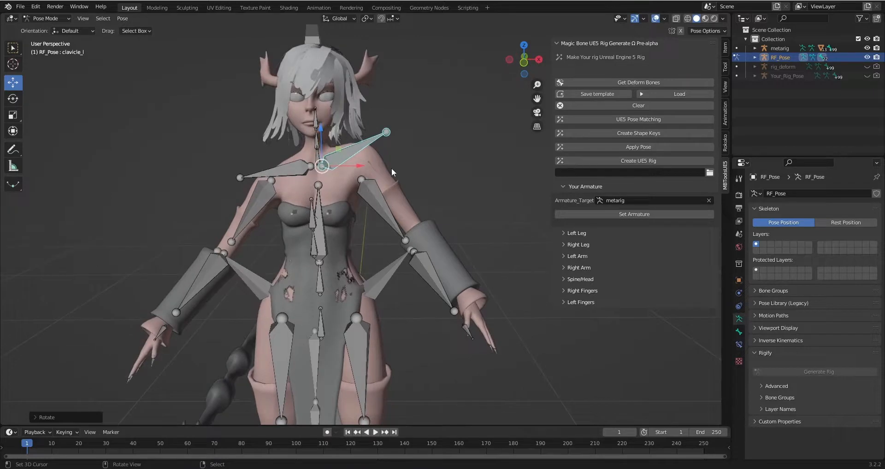
pyautogui.moveTo(356, 169)
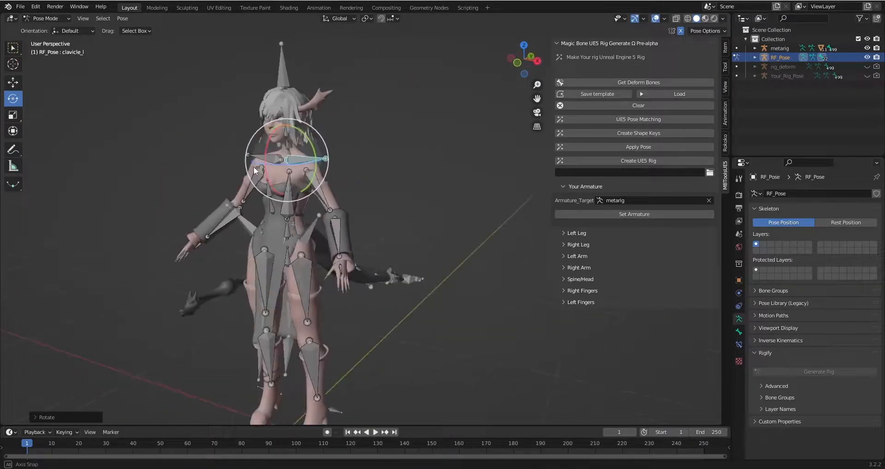
pyautogui.moveTo(254, 170); pyautogui.dragTo(352, 145)
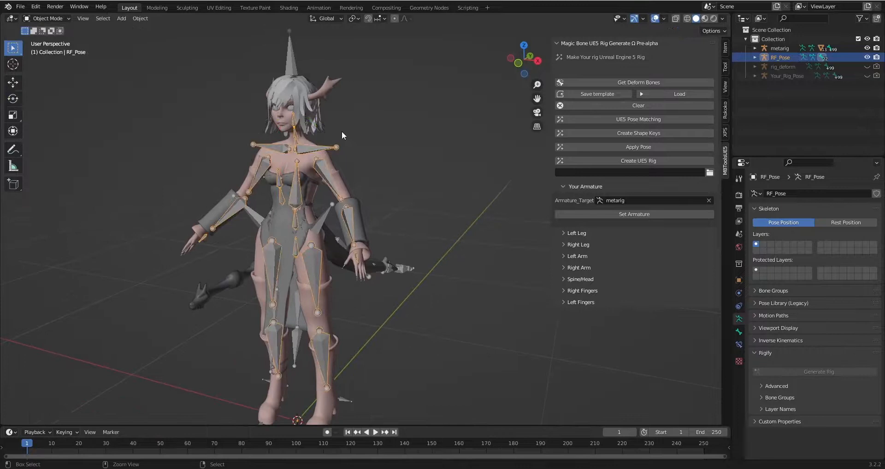
# Apply the matched pose, generate a new root UE5 rig, and begin FBX export
pyautogui.click(638, 147)
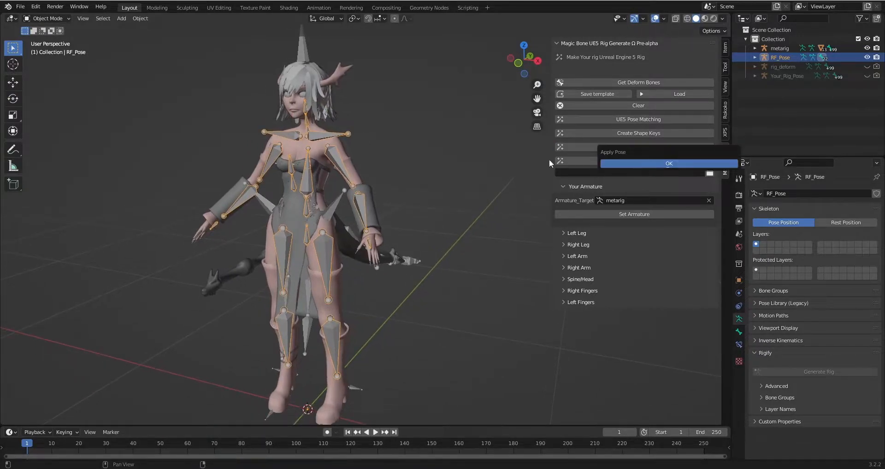
pyautogui.click(668, 164)
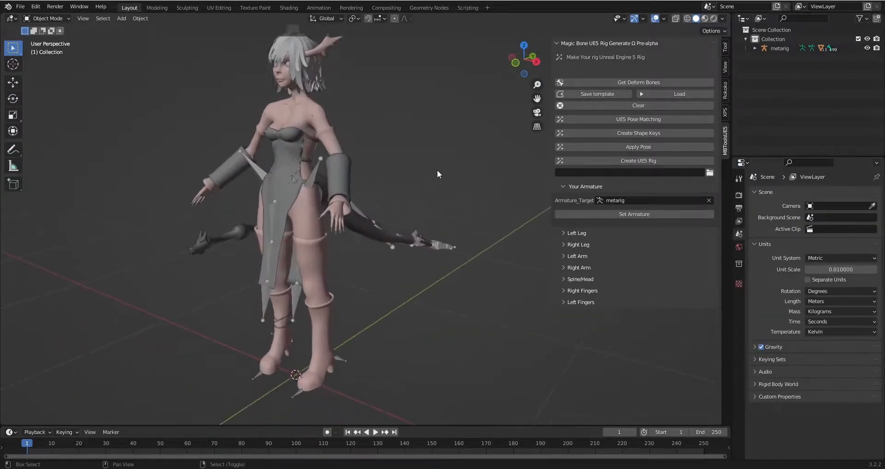
pyautogui.click(637, 160)
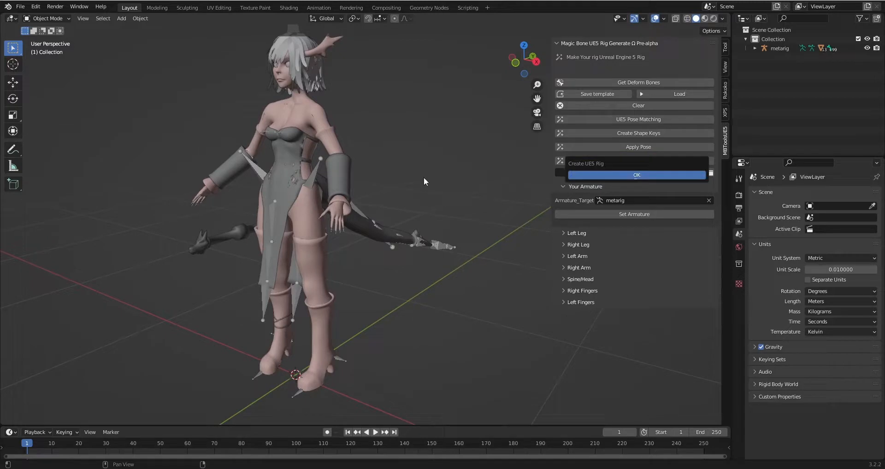
pyautogui.click(636, 174)
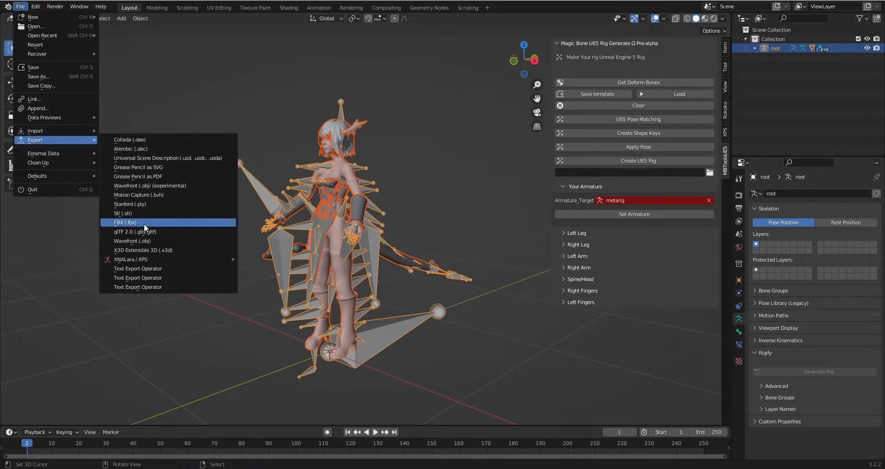
pyautogui.click(507, 298)
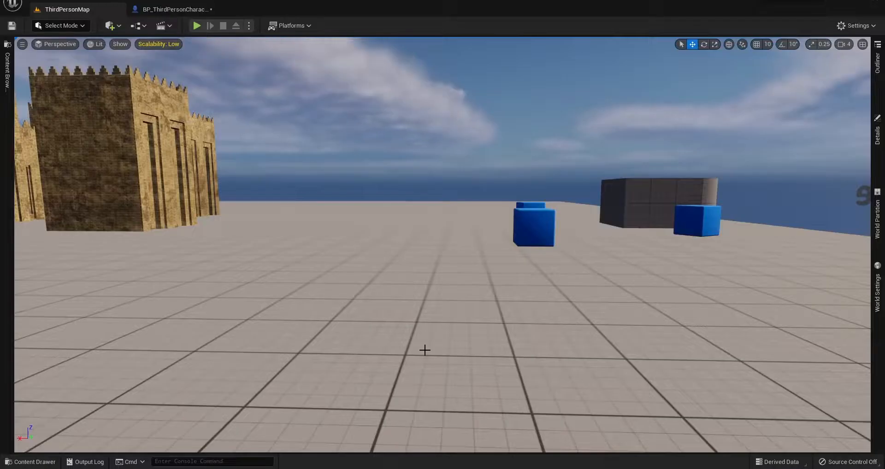
# Open the test skeletal mesh and reimport its base mesh from the updated FBX
pyautogui.click(169, 9)
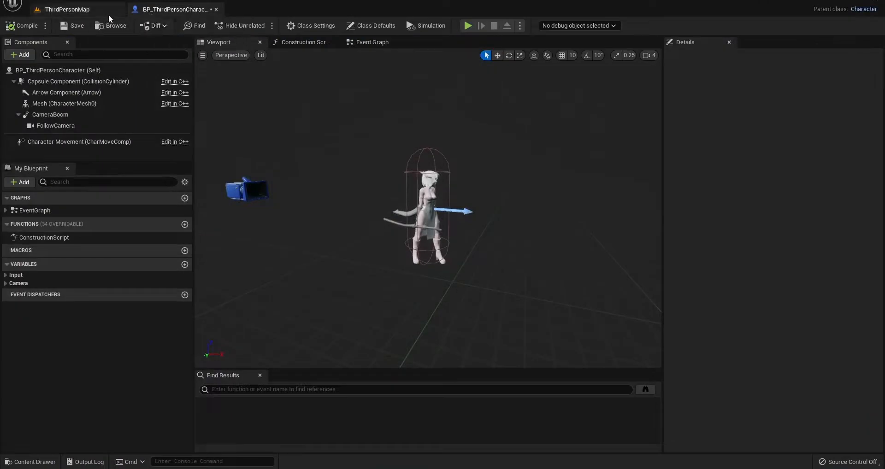
pyautogui.click(66, 9)
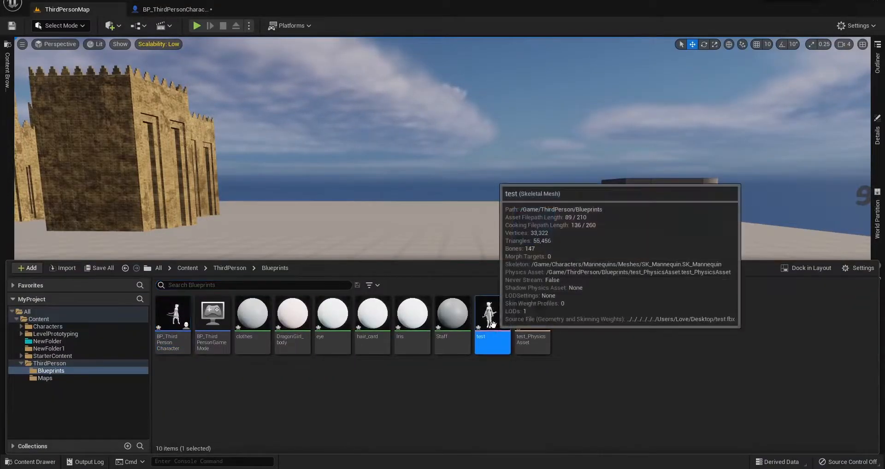
pyautogui.doubleClick(492, 313)
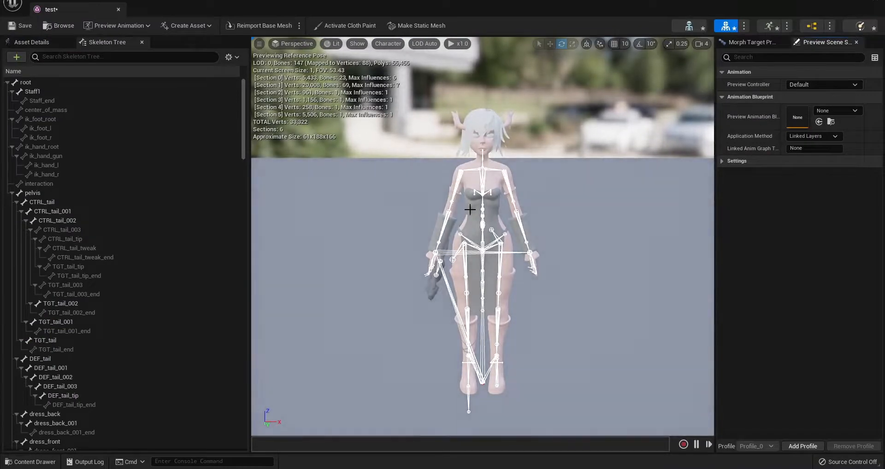
pyautogui.moveTo(264, 25)
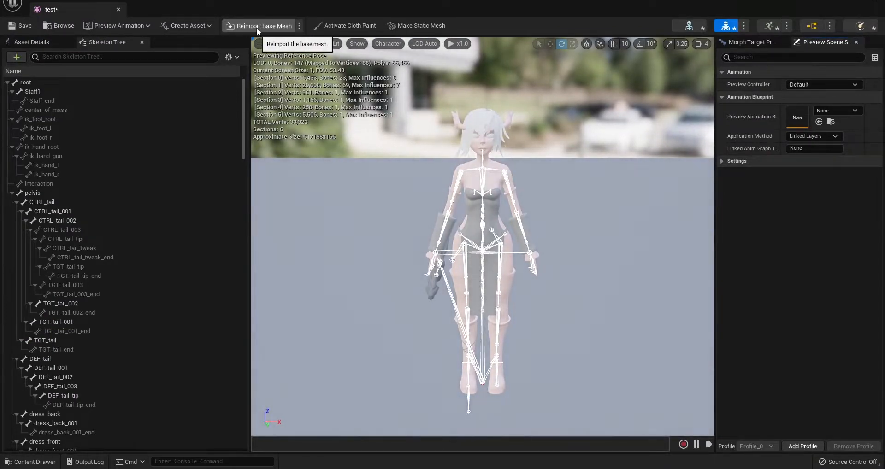
pyautogui.click(262, 25)
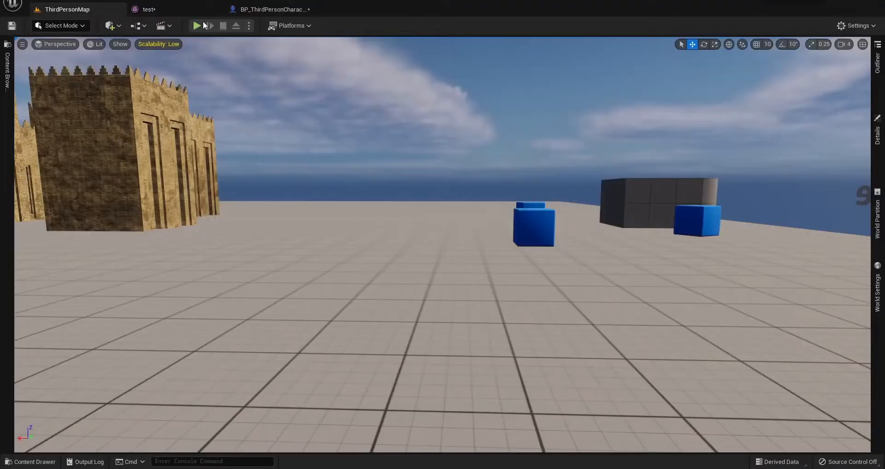
# Play-test the Third Person map twice, running the reimported character around
pyautogui.click(196, 26)
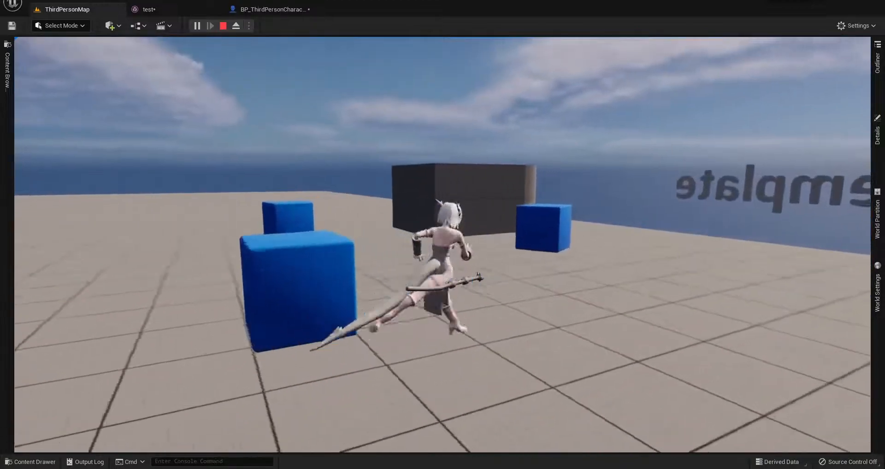
pyautogui.click(222, 26)
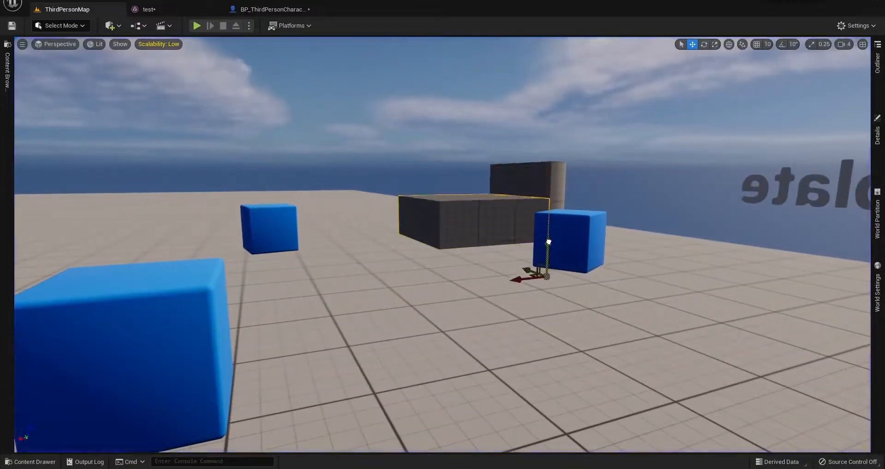
pyautogui.click(197, 26)
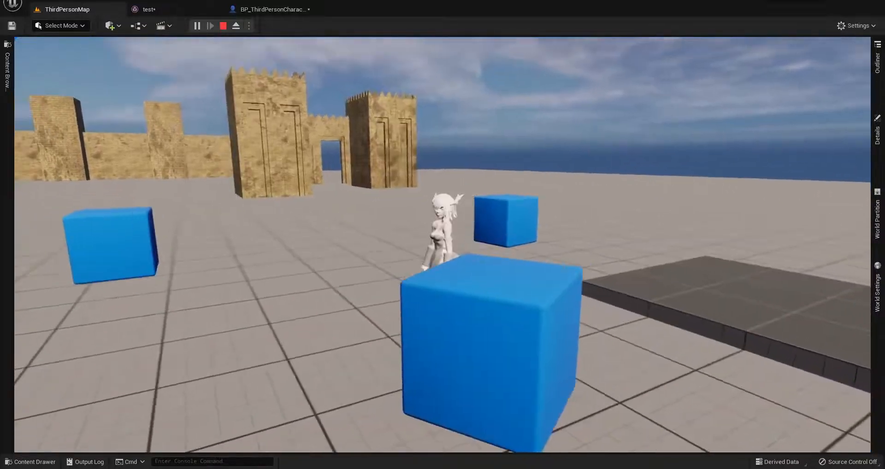
pyautogui.click(222, 26)
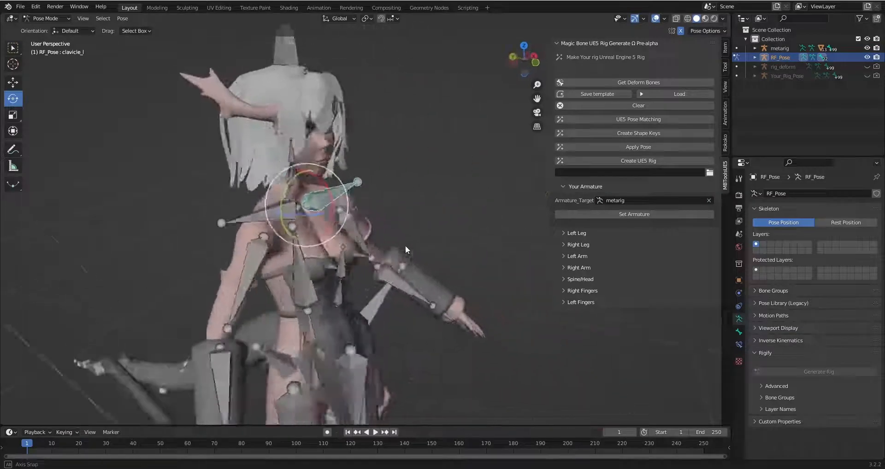
# Rotate clavicle_l further in Pose Mode to correct the left shoulder
pyautogui.moveTo(406, 249); pyautogui.dragTo(524, 316)
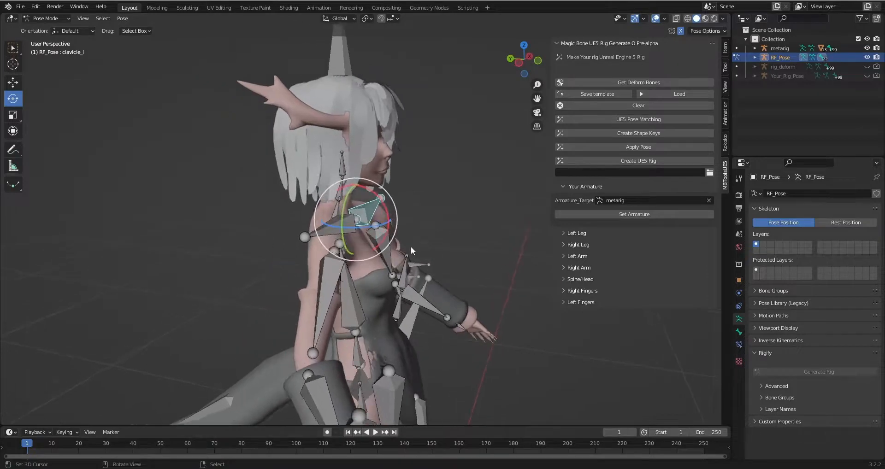
pyautogui.moveTo(412, 251); pyautogui.dragTo(378, 275)
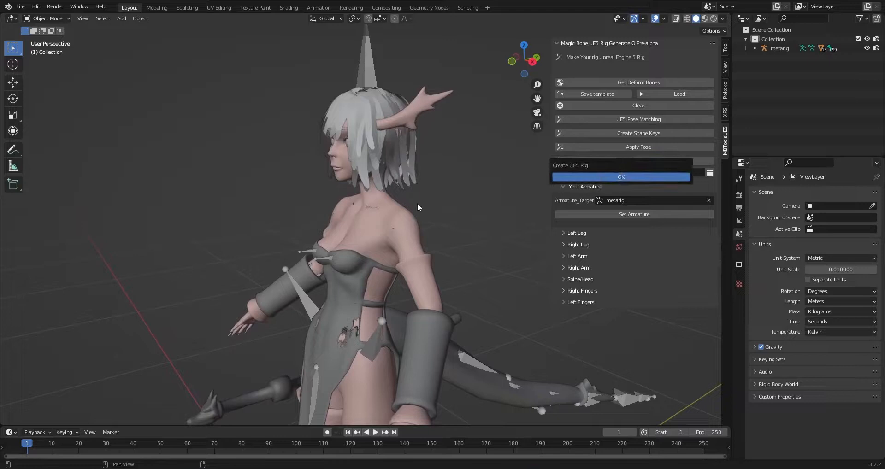
# Generate the root UE5 rig and export the character over test.fbx on the Desktop
pyautogui.click(621, 176)
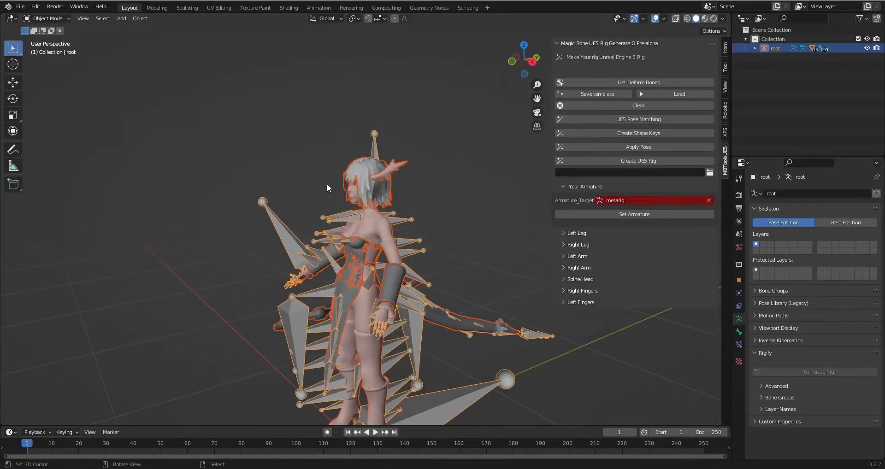
pyautogui.click(20, 6)
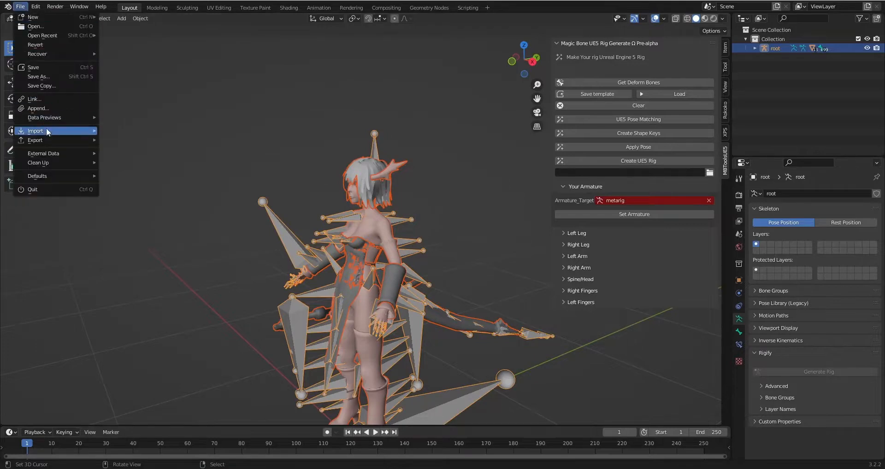
pyautogui.click(35, 139)
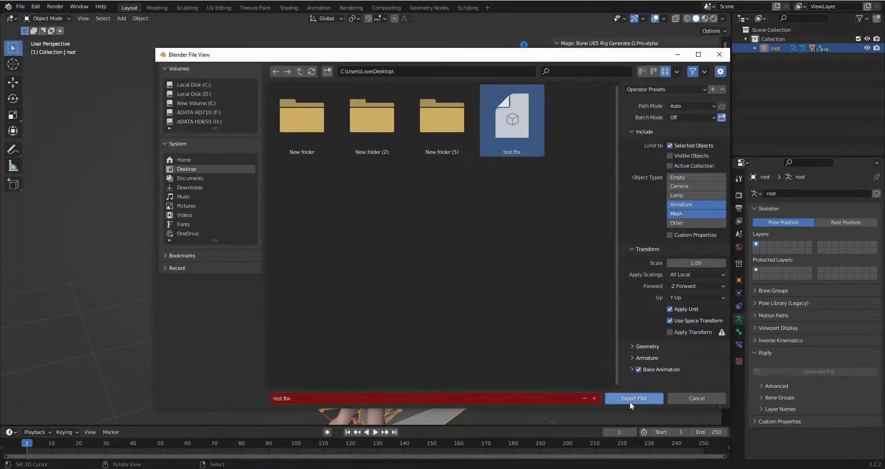
pyautogui.click(633, 398)
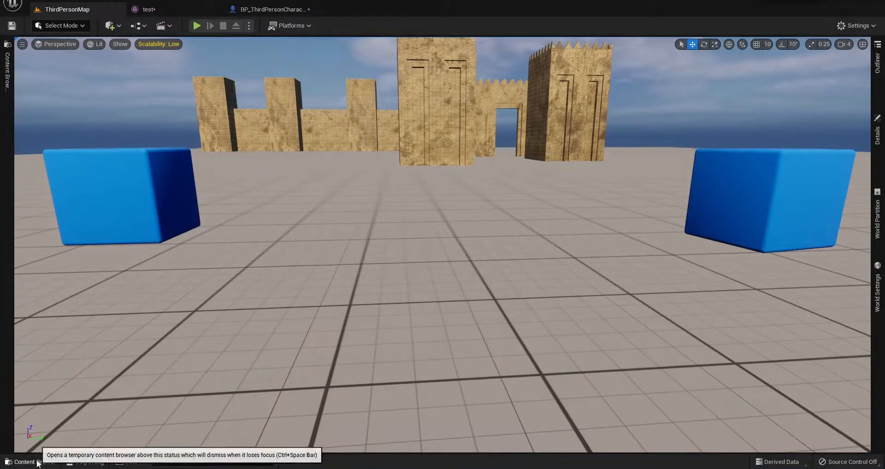
# Reimport the test mesh from the new test.fbx and play the ThirdPersonMap
pyautogui.click(31, 461)
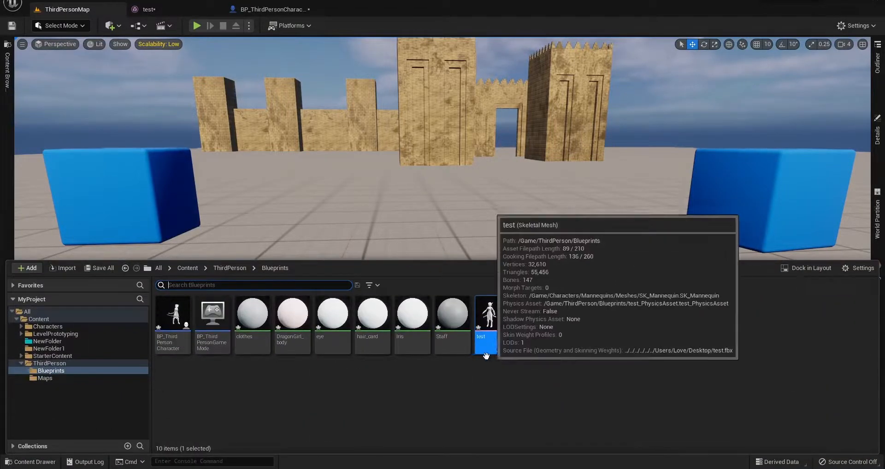
pyautogui.doubleClick(485, 313)
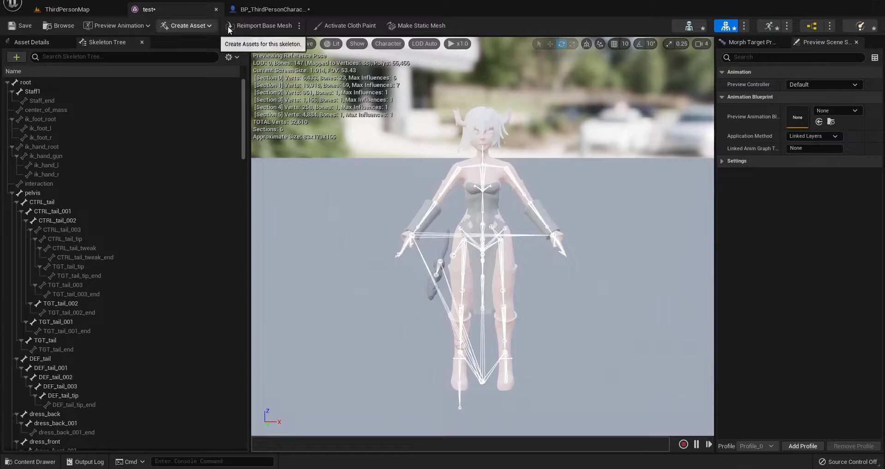
pyautogui.click(263, 25)
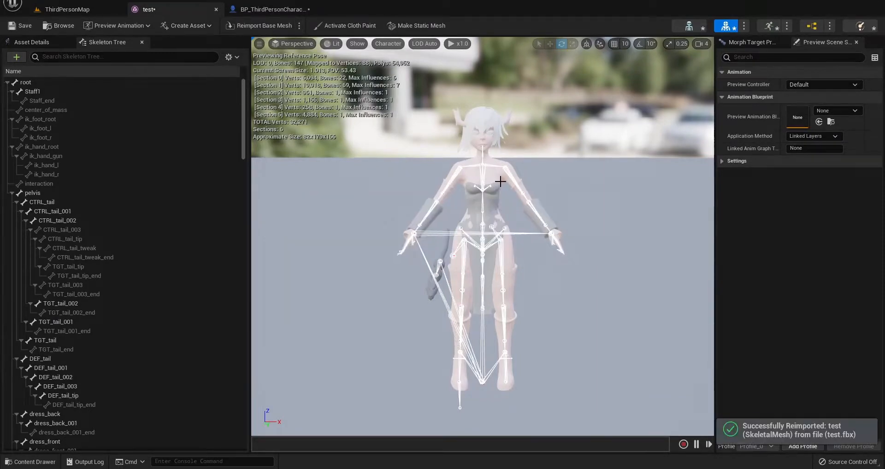
pyautogui.click(66, 9)
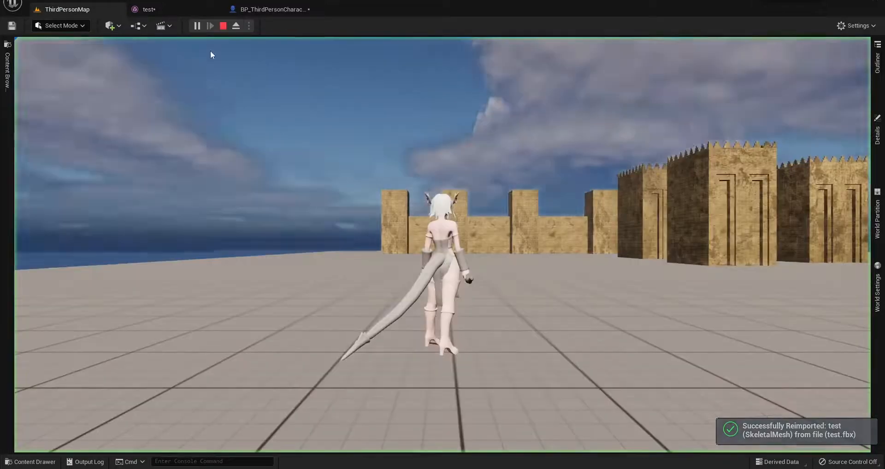
pyautogui.click(209, 26)
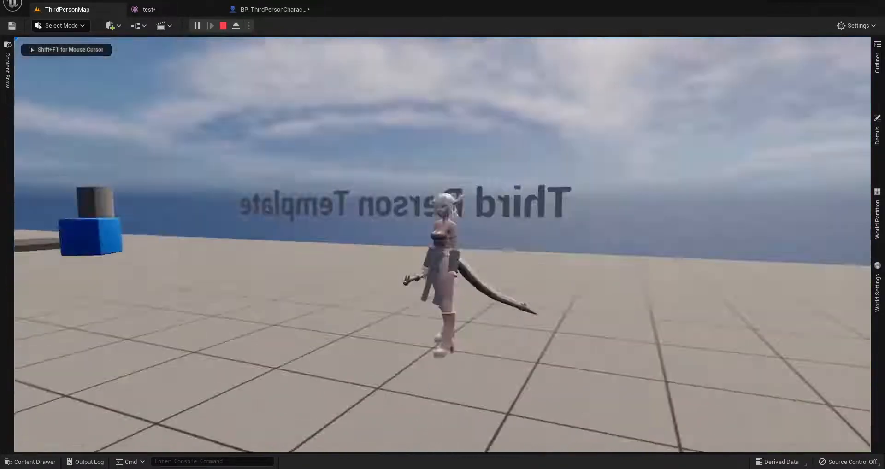